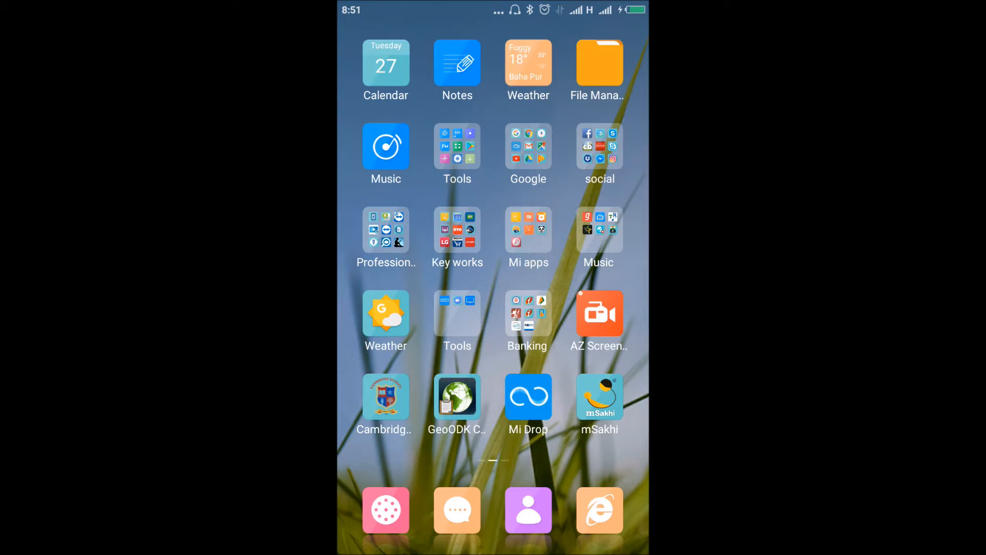
Step: Launch the Play Store from the Tools folder and start editing the search query
{"action": "left_click", "coordinate": [457, 146]}
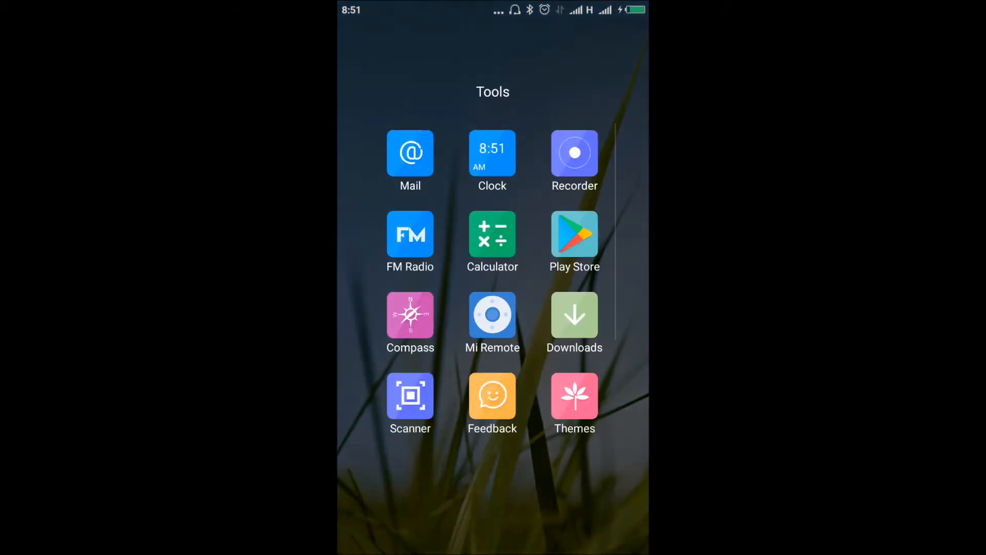
{"action": "left_click", "coordinate": [574, 234]}
{"action": "type", "text": "CSEntry CSPro Data Entry"}
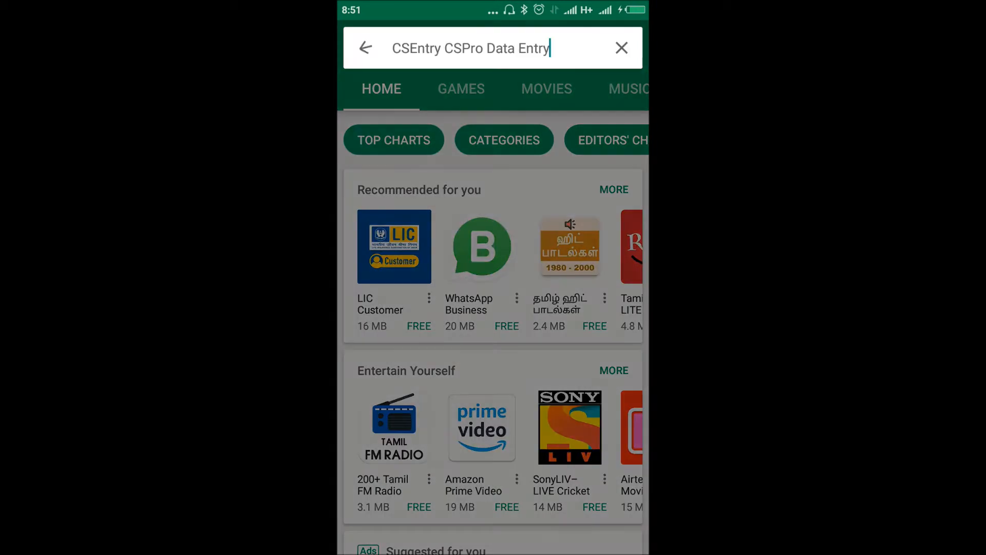
{"action": "left_click", "coordinate": [471, 48]}
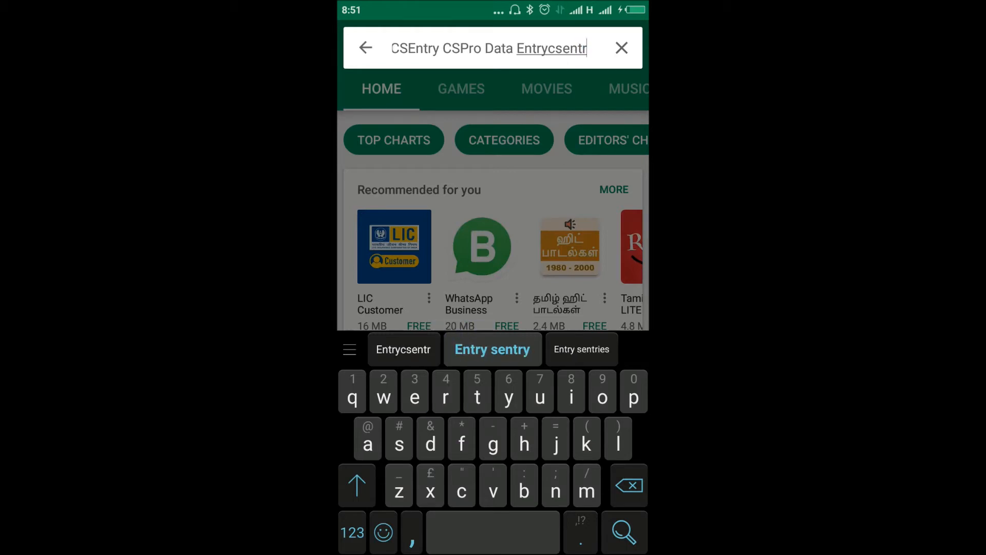
Step: Search 'cse', pick the CSEntry suggestion and install CSEntry CSPro Data Entry
{"action": "left_click", "coordinate": [622, 48]}
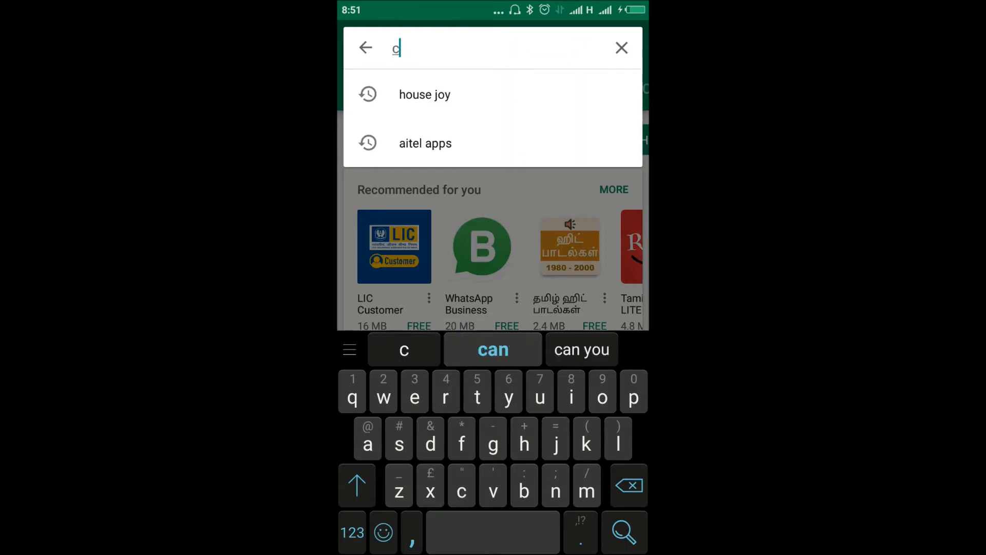
{"action": "type", "text": "se"}
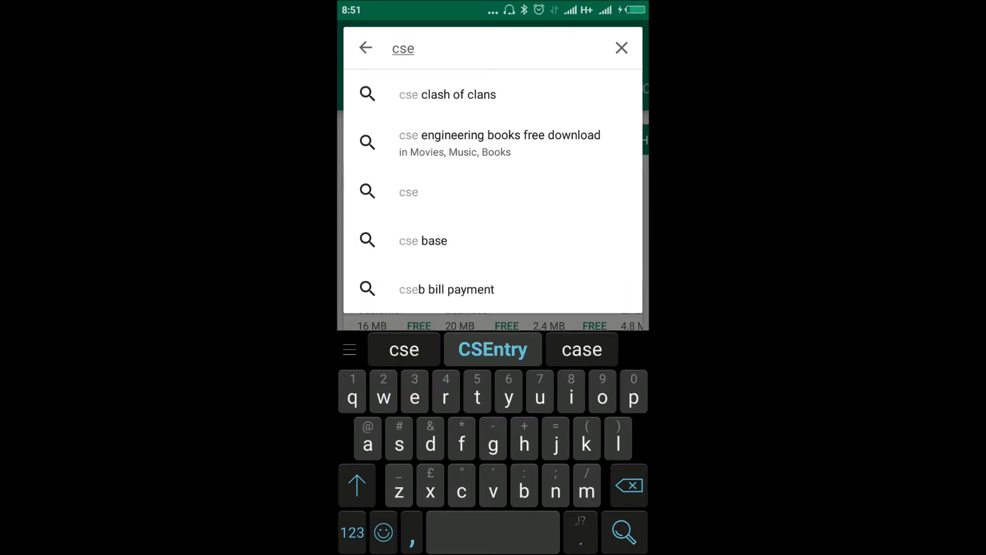
{"action": "left_click", "coordinate": [492, 349]}
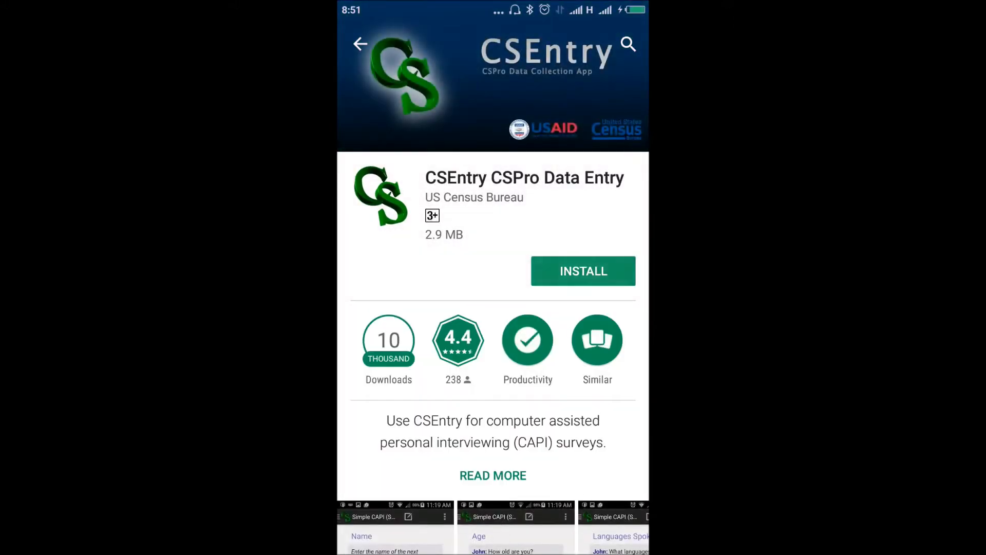
{"action": "left_click", "coordinate": [582, 270]}
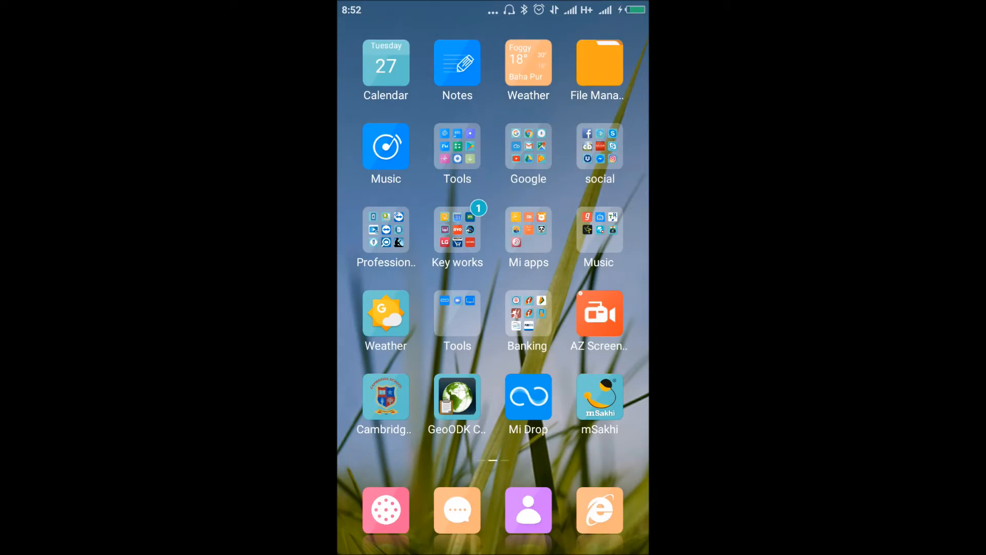
Step: Launch the newly installed CSEntry app and accept the CSPro terms of service
{"action": "scroll", "scroll_direction": "left", "scroll_amount": 3}
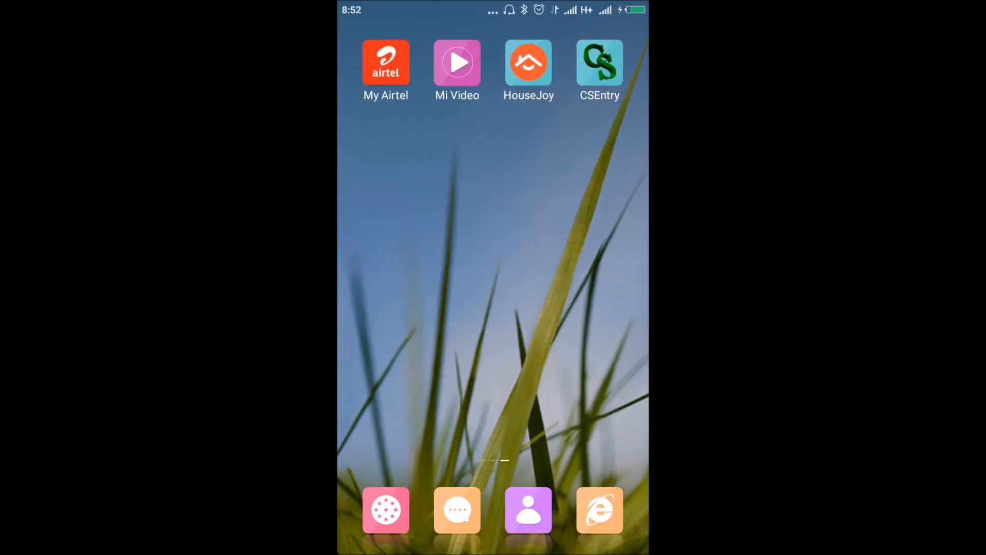
{"action": "left_click", "coordinate": [598, 62]}
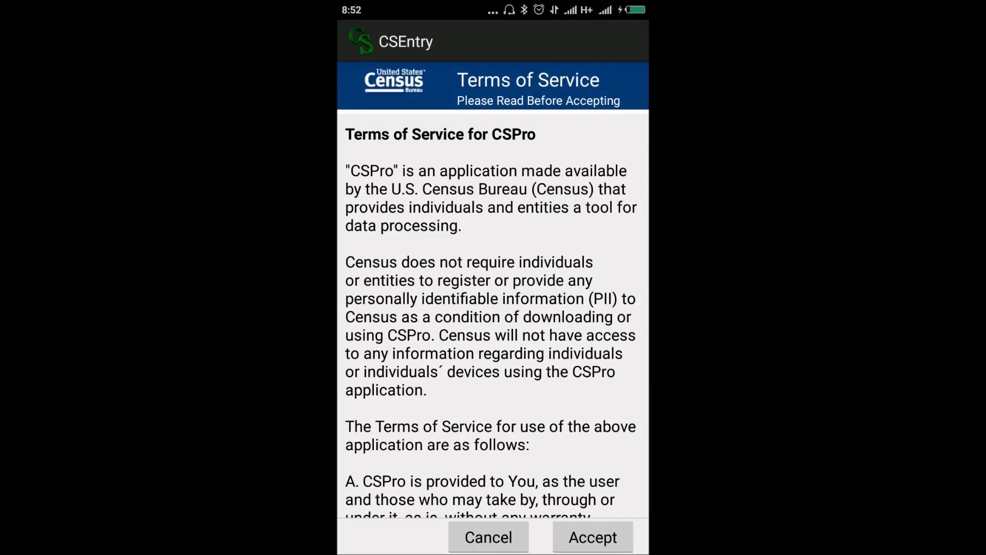
{"action": "left_click", "coordinate": [592, 538]}
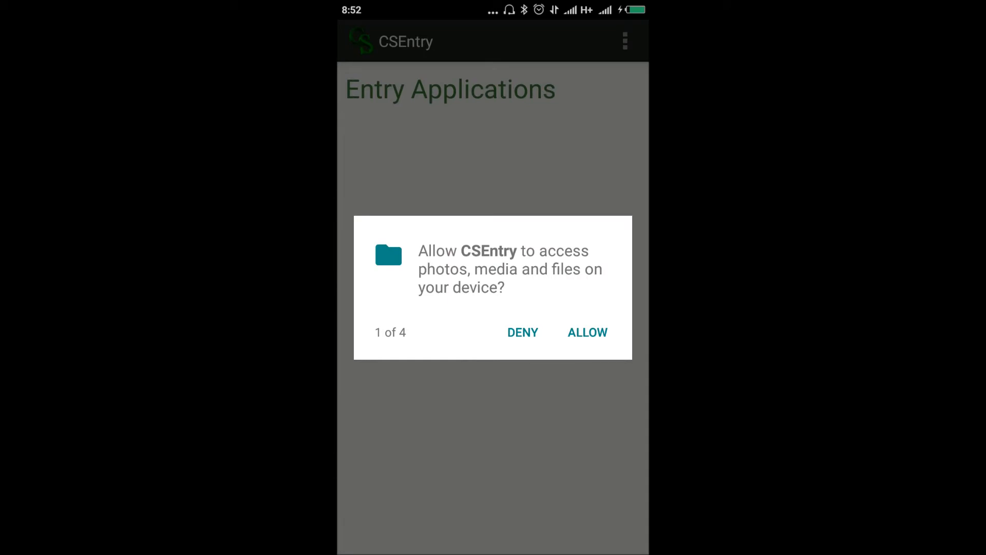
Step: Allow the files, location, contacts and camera permission requests
{"action": "left_click", "coordinate": [586, 332]}
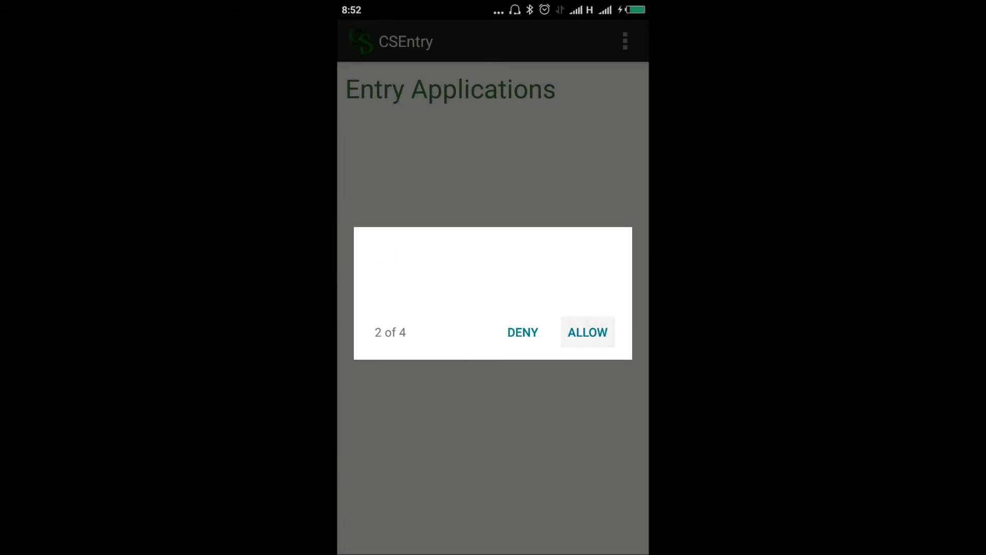
{"action": "left_click", "coordinate": [587, 332]}
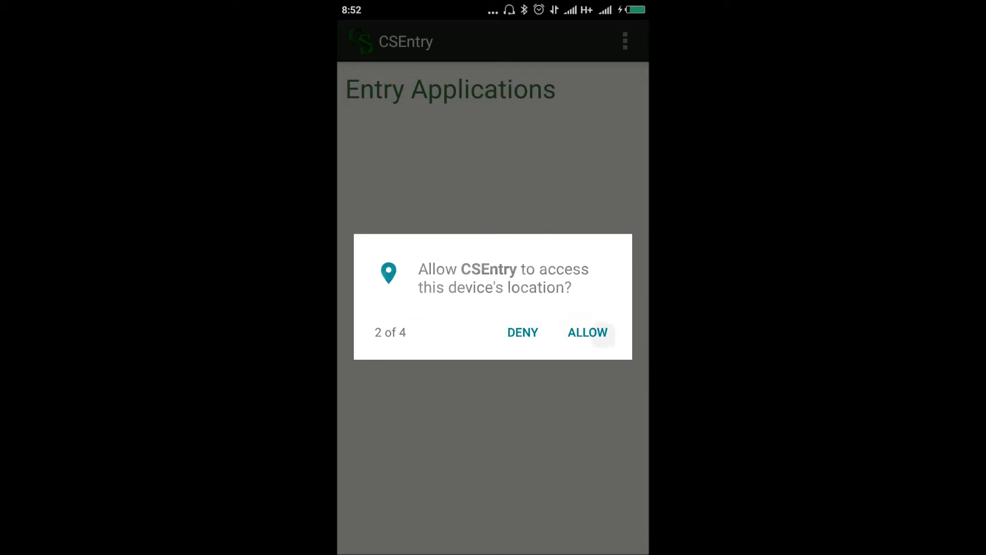
{"action": "left_click", "coordinate": [587, 332]}
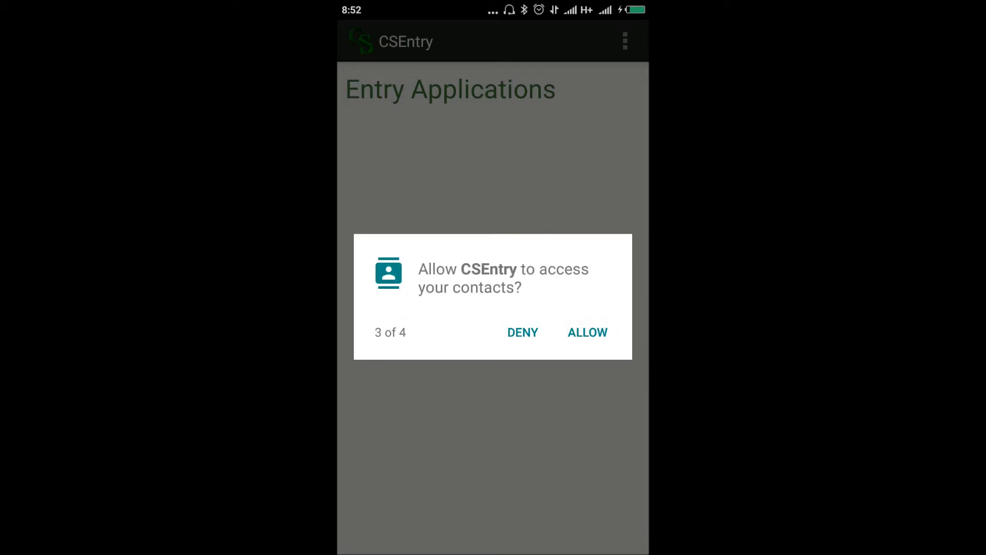
{"action": "left_click", "coordinate": [585, 332]}
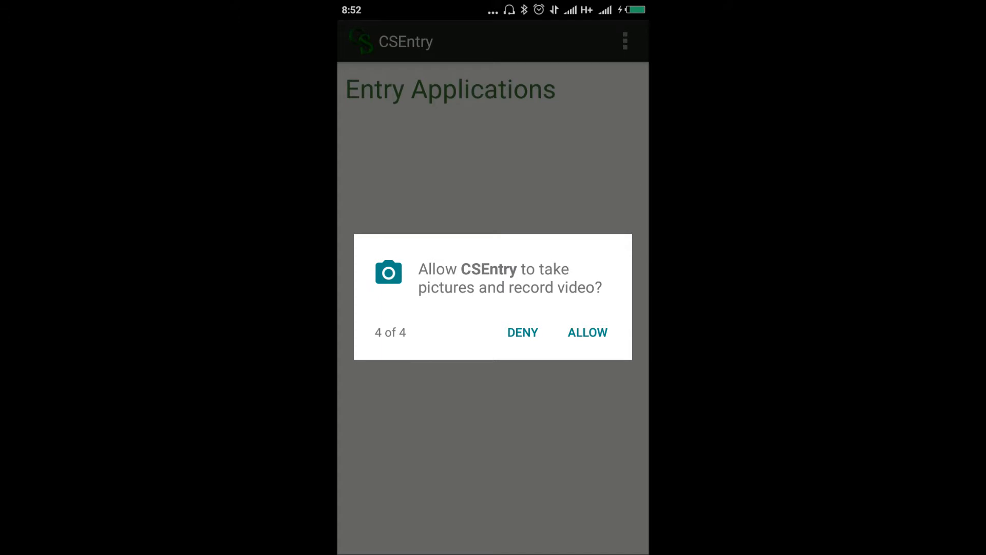
{"action": "left_click", "coordinate": [587, 332]}
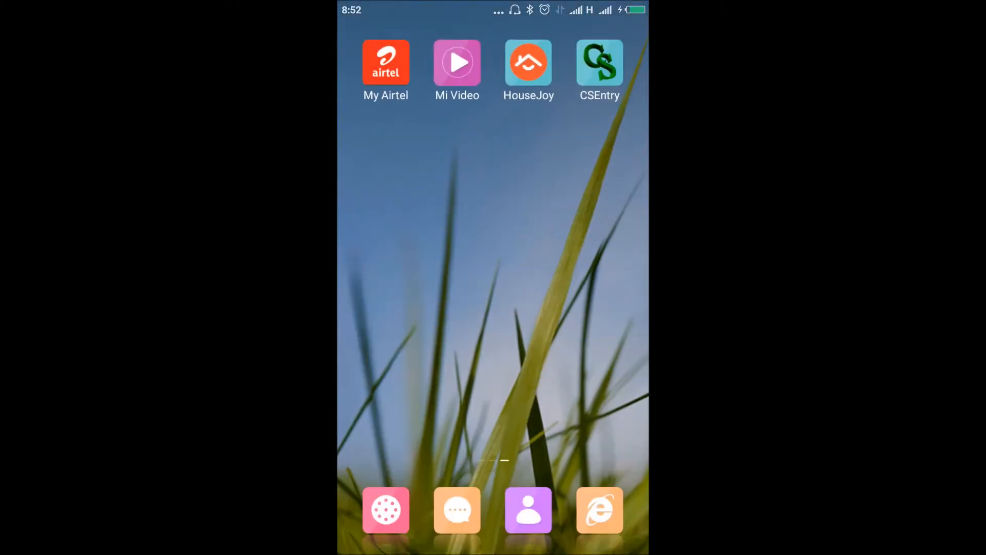
Step: Answer the 'Use USB for' prompt and launch the File Manager
{"action": "scroll", "scroll_direction": "left", "scroll_amount": 3}
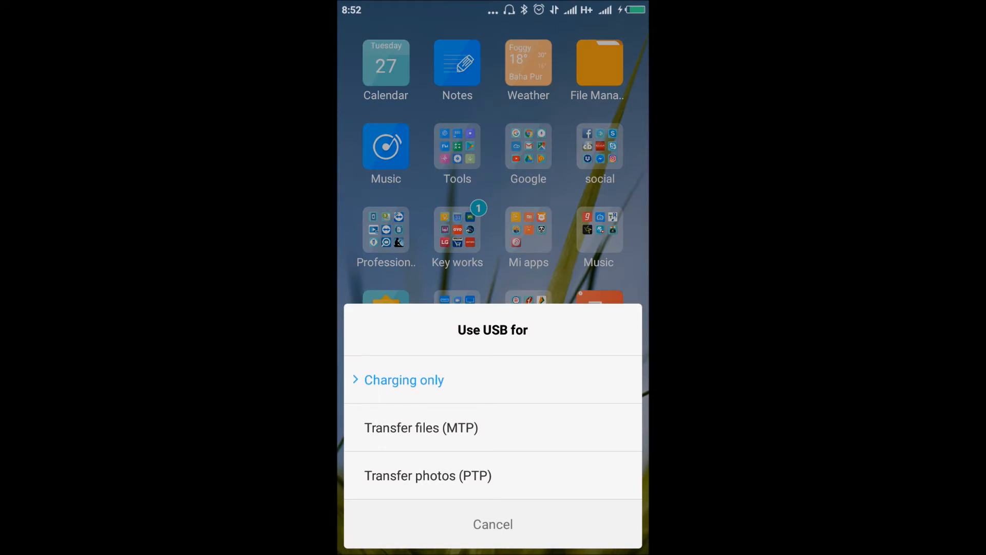
{"action": "left_click", "coordinate": [420, 427]}
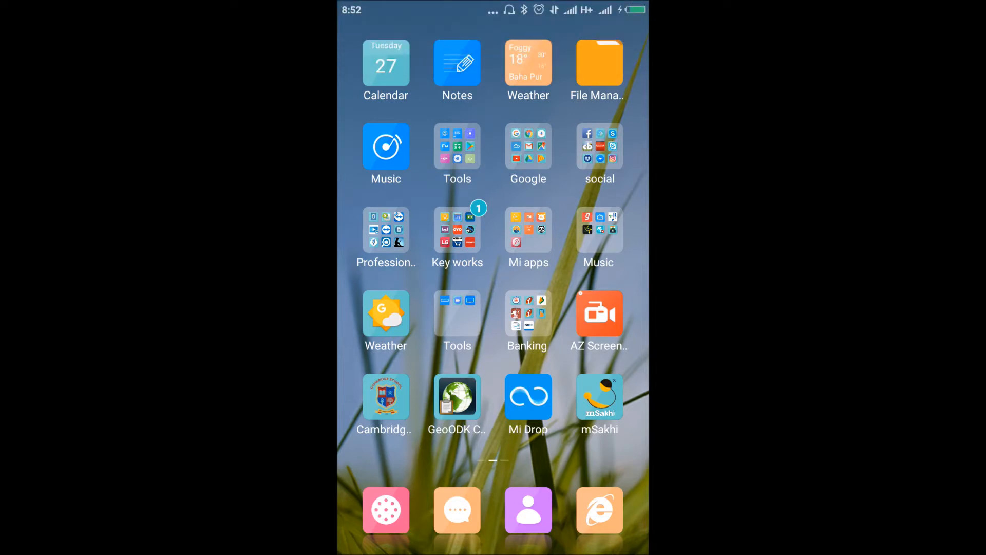
{"action": "left_click", "coordinate": [598, 62]}
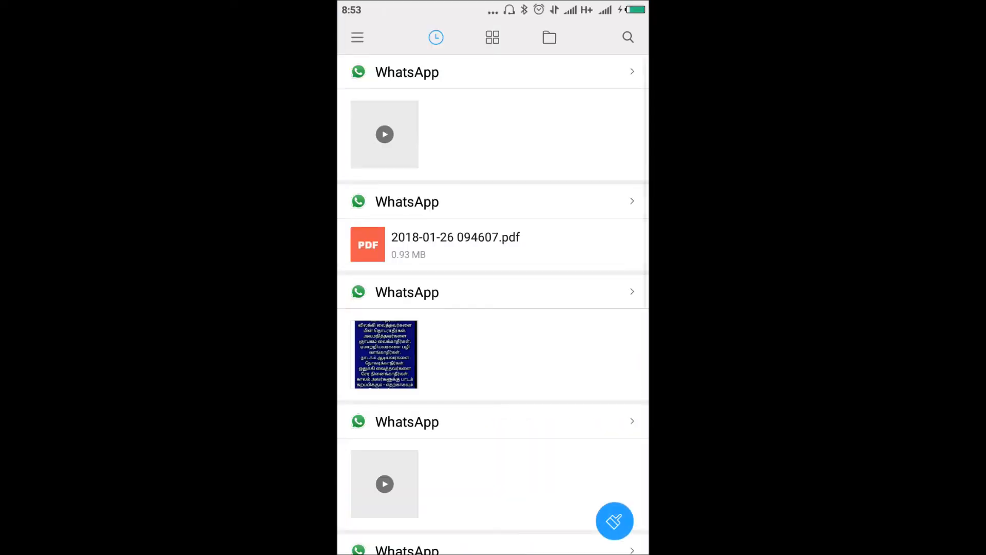
Step: Browse internal storage into csentry and its Simple CAPI folder, then return to the home screen
{"action": "left_click", "coordinate": [549, 37]}
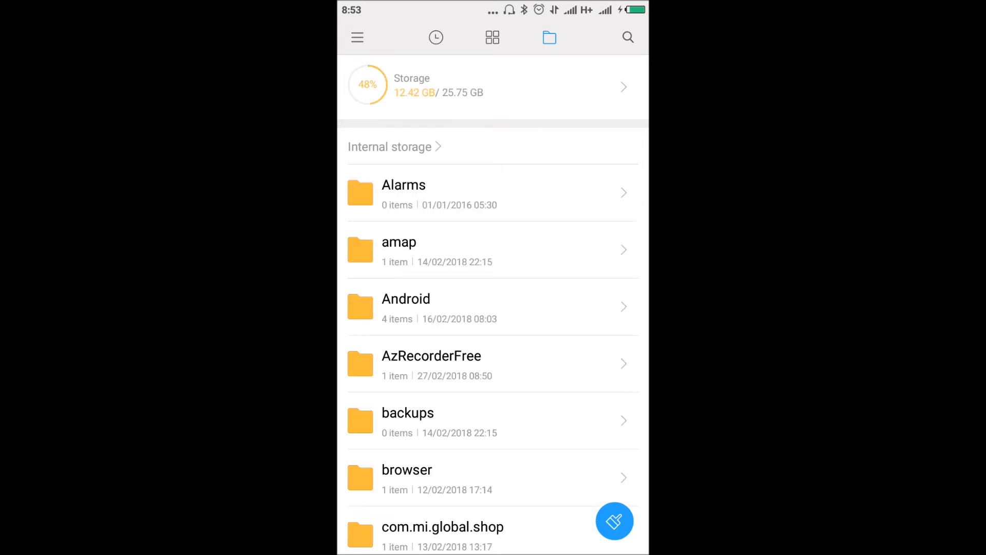
{"action": "scroll", "scroll_direction": "down", "scroll_amount": 3}
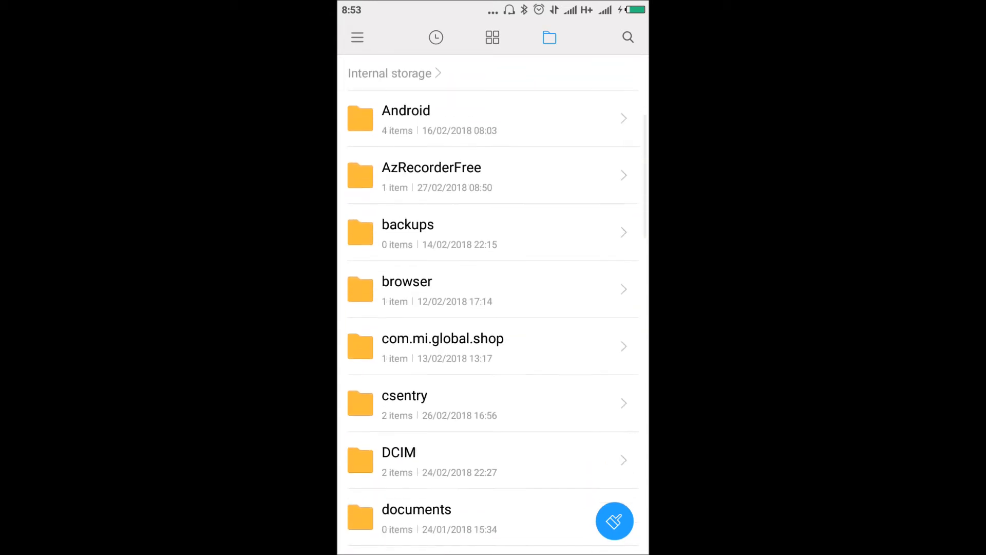
{"action": "left_click", "coordinate": [405, 394]}
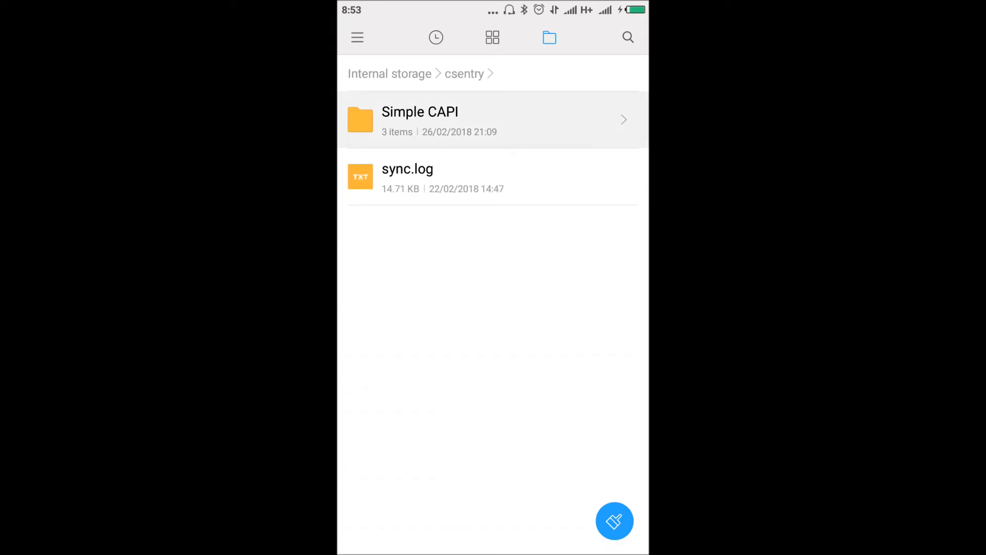
{"action": "left_click", "coordinate": [419, 119]}
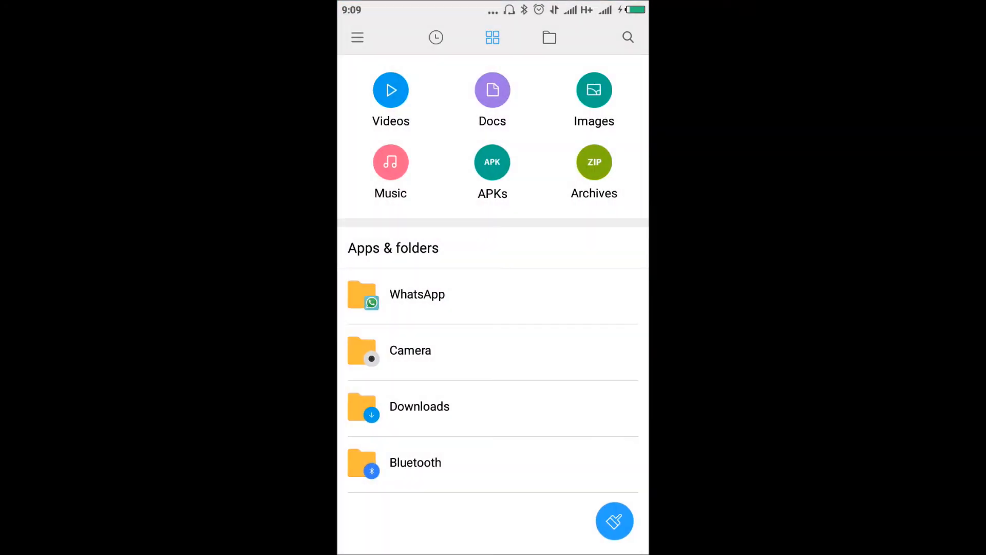
{"action": "left_click", "coordinate": [549, 37]}
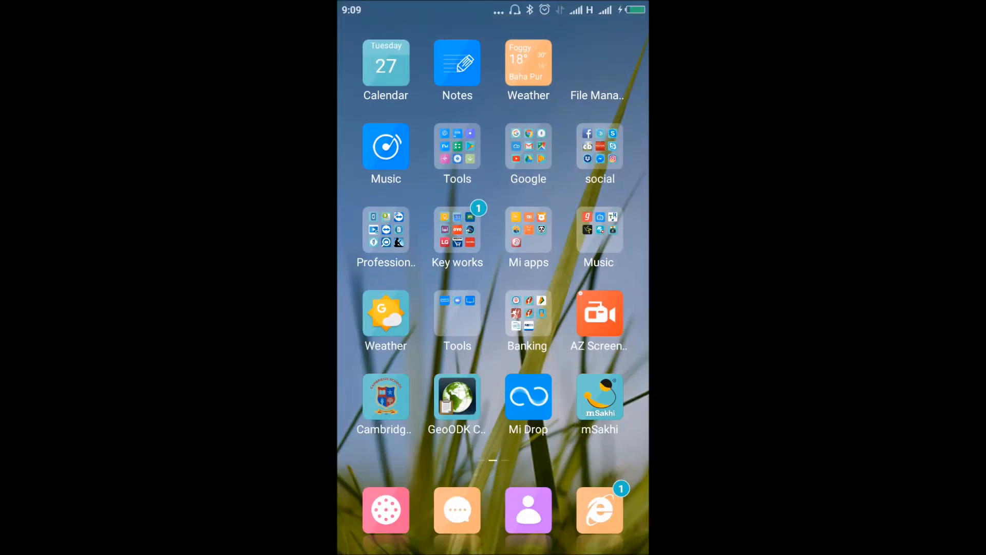
Step: Launch CSEntry and start a new case in the Menu entry application
{"action": "scroll", "scroll_direction": "left", "scroll_amount": 3}
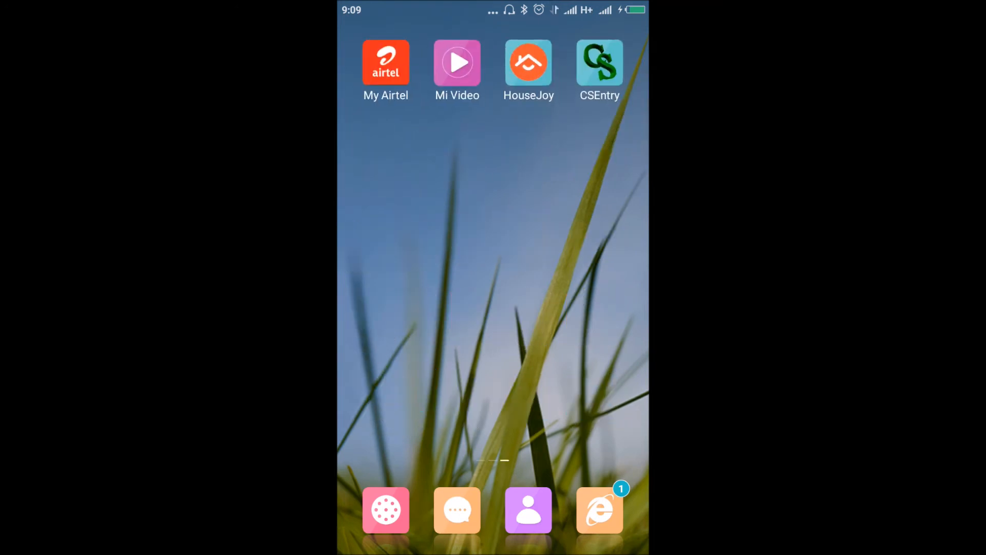
{"action": "left_click", "coordinate": [598, 62]}
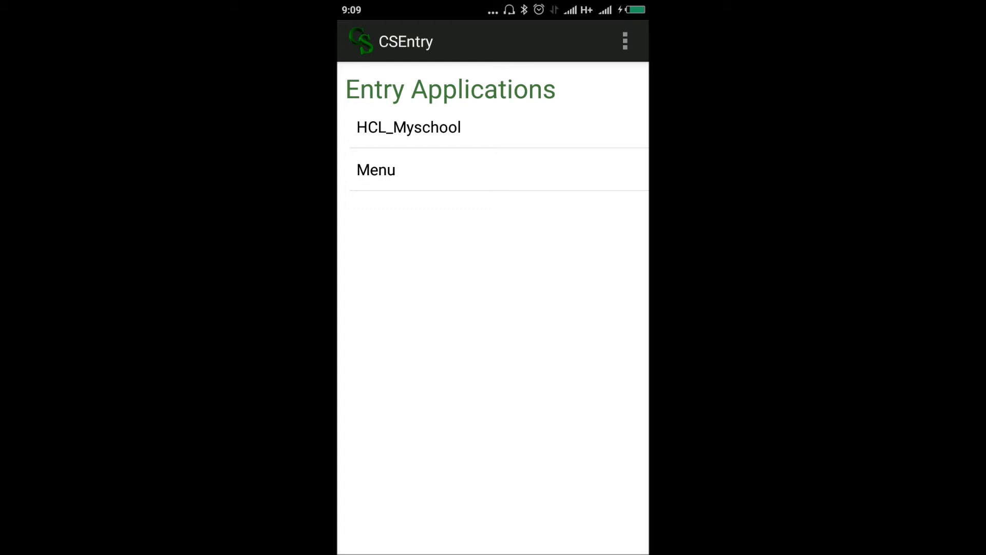
{"action": "left_click", "coordinate": [376, 169]}
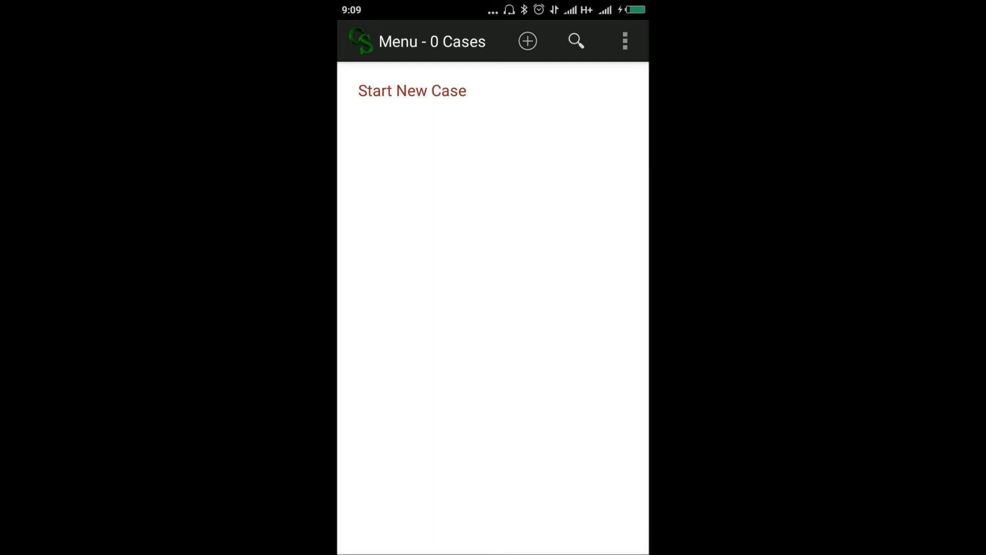
{"action": "left_click", "coordinate": [412, 90]}
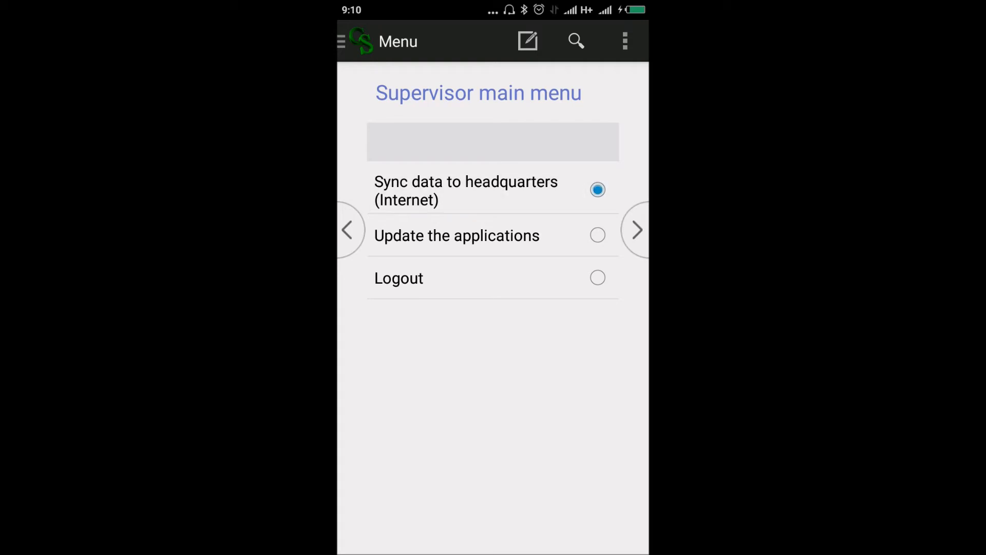
Step: Proceed with syncing data to headquarters and allow CSPro to access Dropbox
{"action": "left_click", "coordinate": [466, 191]}
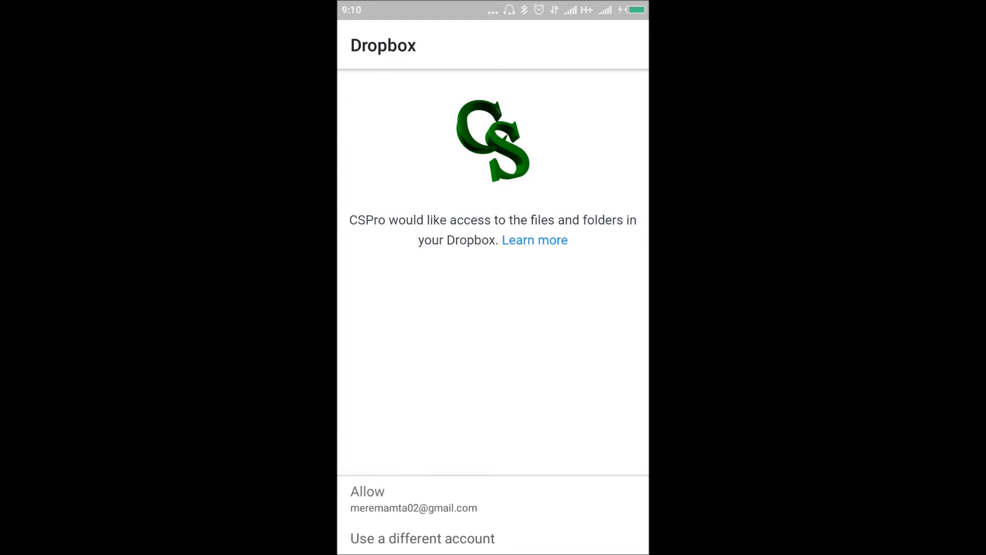
{"action": "left_click", "coordinate": [368, 491]}
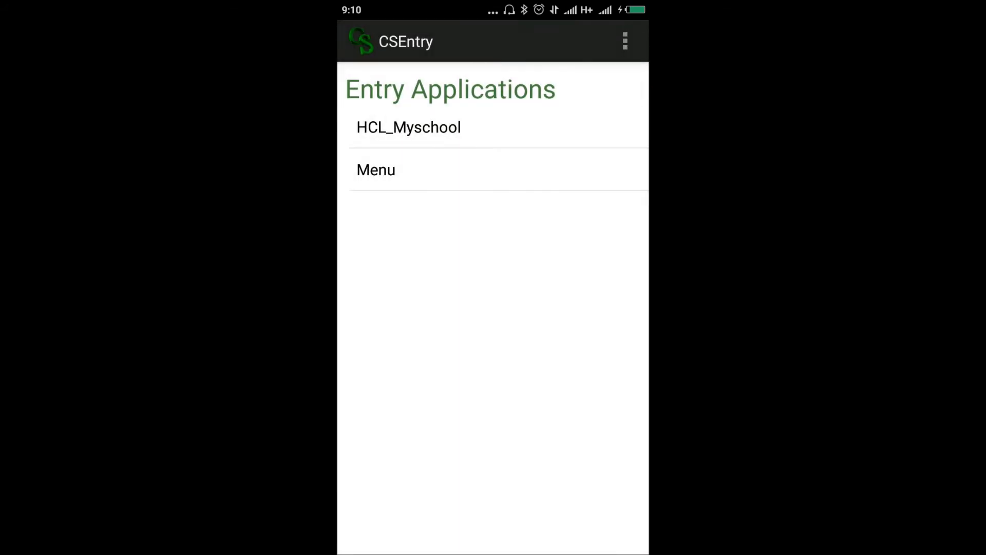
Step: Start an HCL_Myschool case, answering city, school name, investigator ID and respondent ID
{"action": "left_click", "coordinate": [408, 128]}
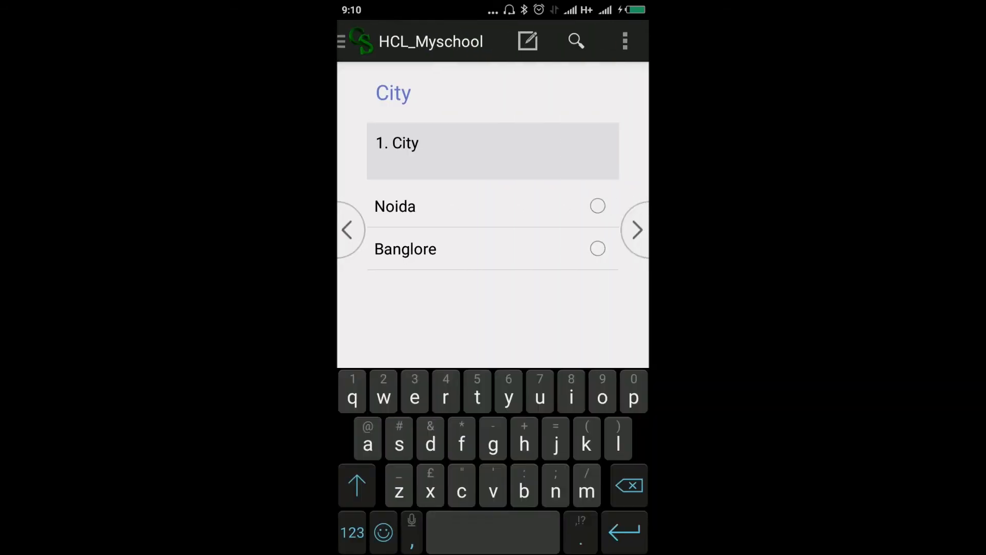
{"action": "left_click", "coordinate": [597, 248]}
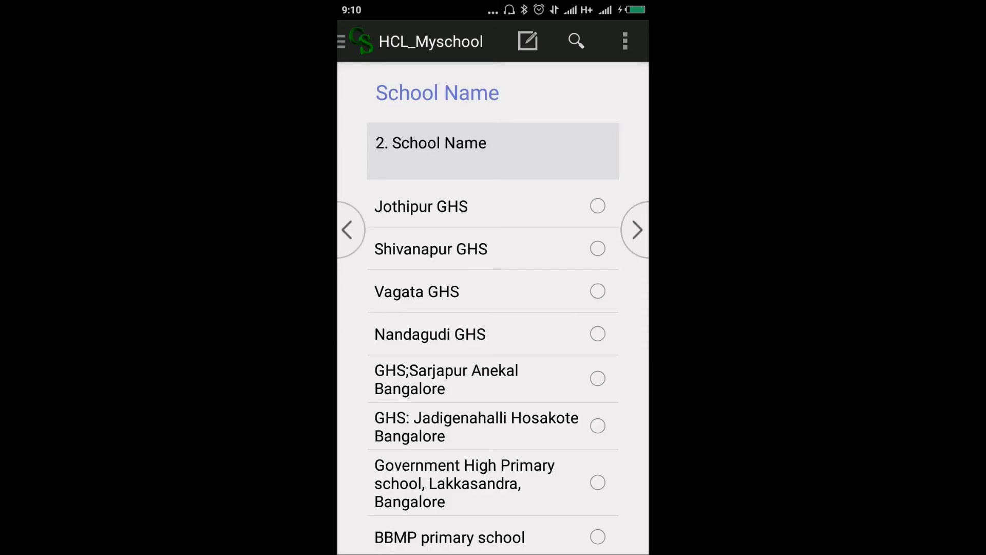
{"action": "left_click", "coordinate": [596, 249]}
{"action": "type", "text": "1"}
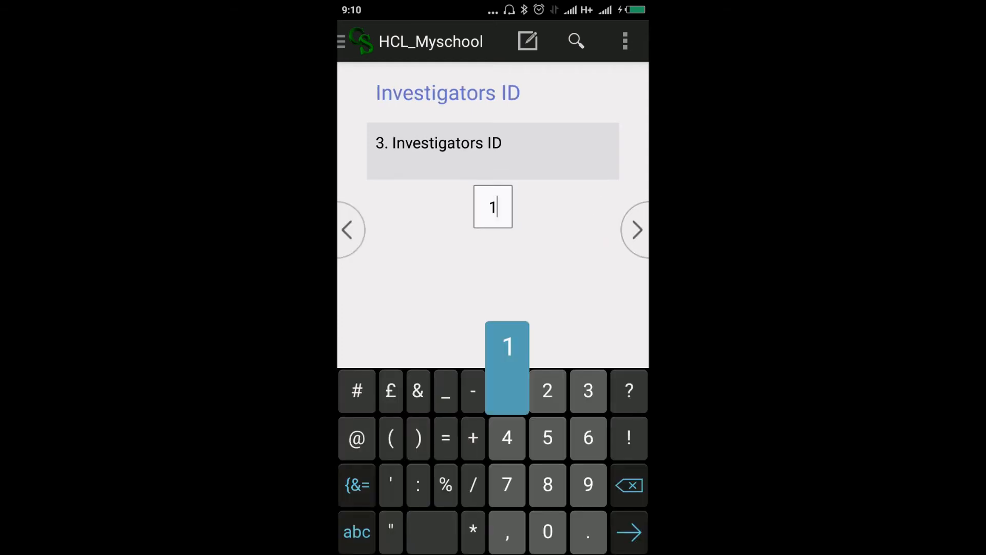
{"action": "left_click", "coordinate": [636, 229]}
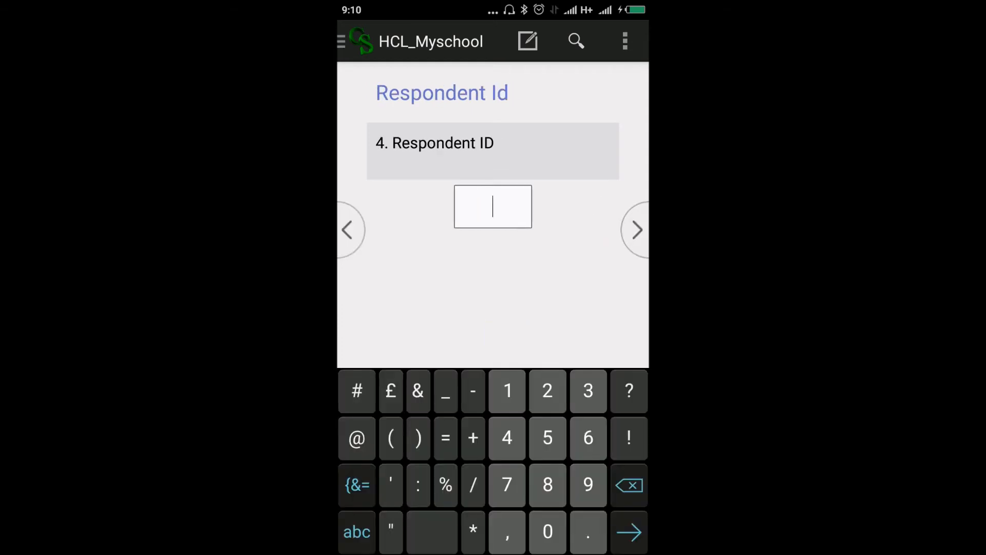
{"action": "left_click", "coordinate": [636, 230]}
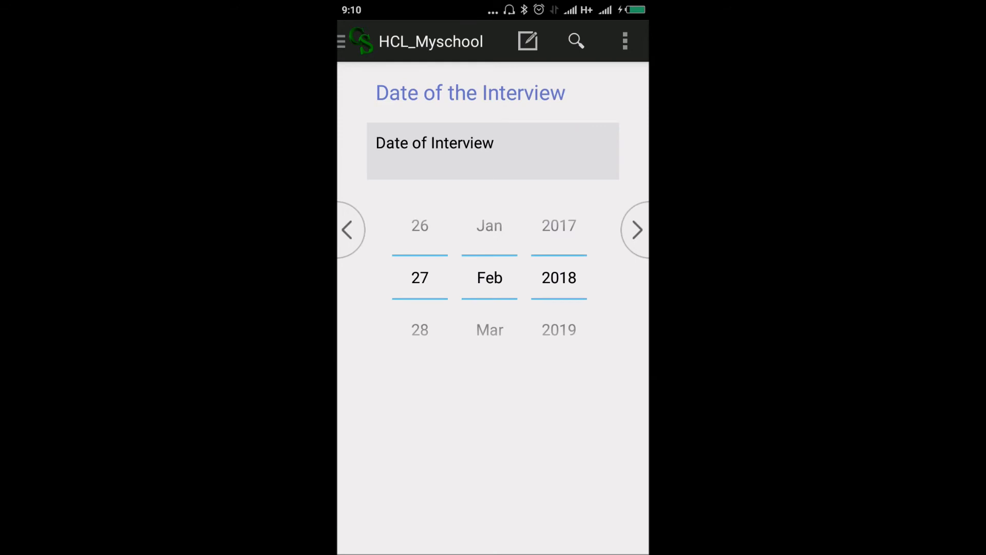
Step: Accept the interview date and enter respondent Prabhu's name, age, sex, religion and caste
{"action": "left_click", "coordinate": [638, 230]}
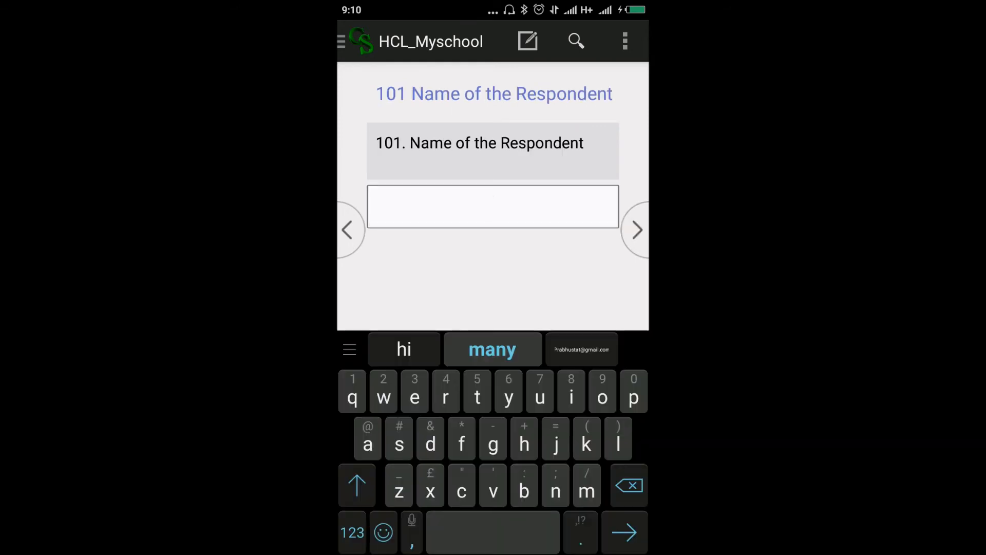
{"action": "type", "text": "Prabhu"}
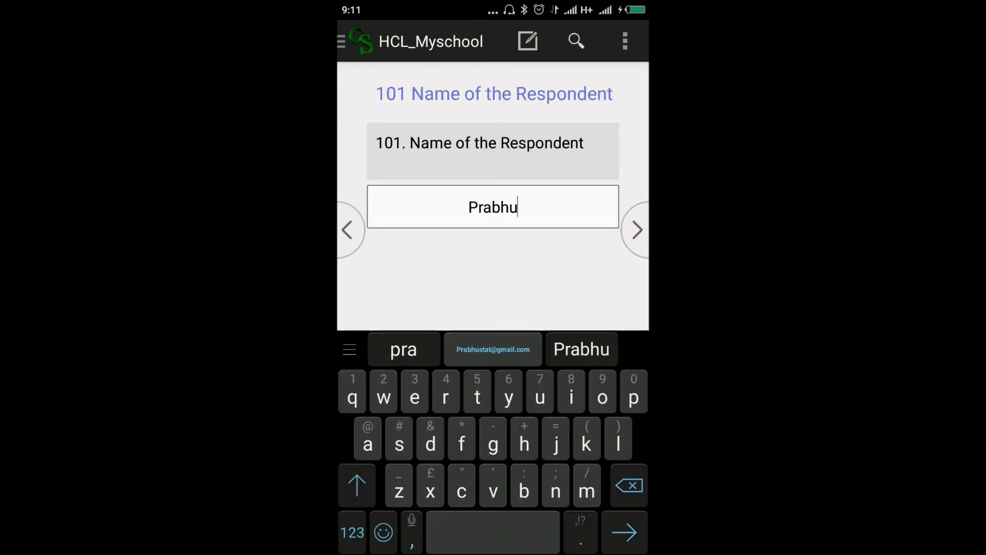
{"action": "left_click", "coordinate": [636, 229]}
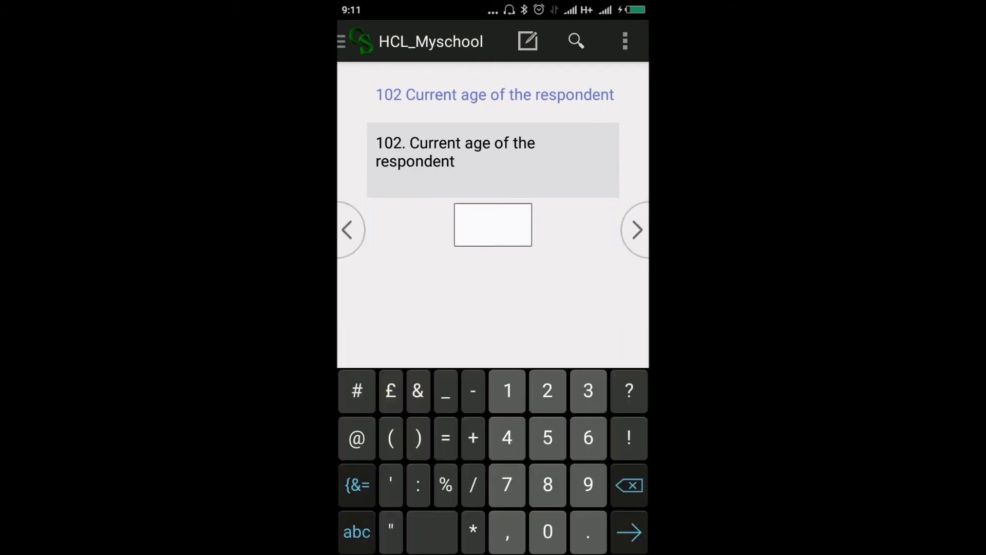
{"action": "type", "text": "9"}
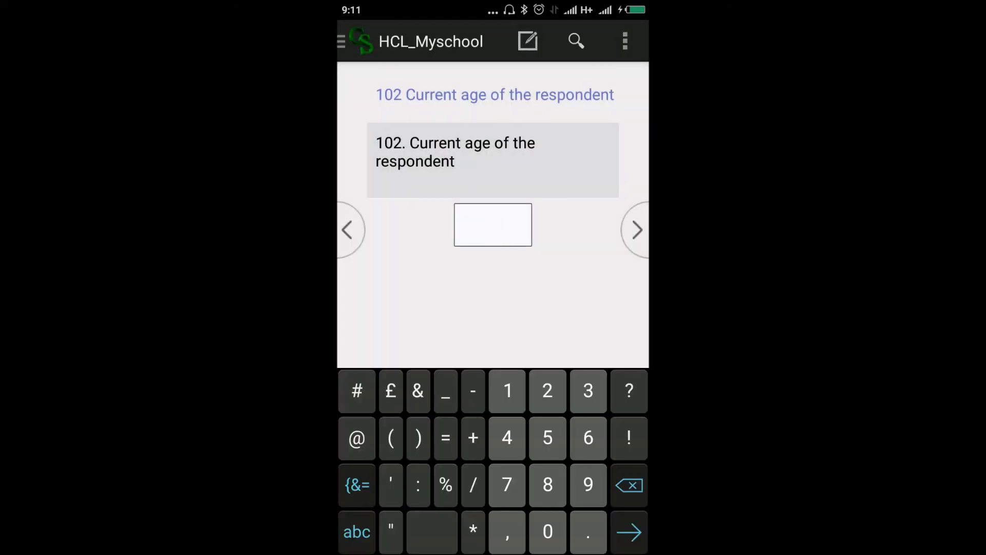
{"action": "type", "text": "1"}
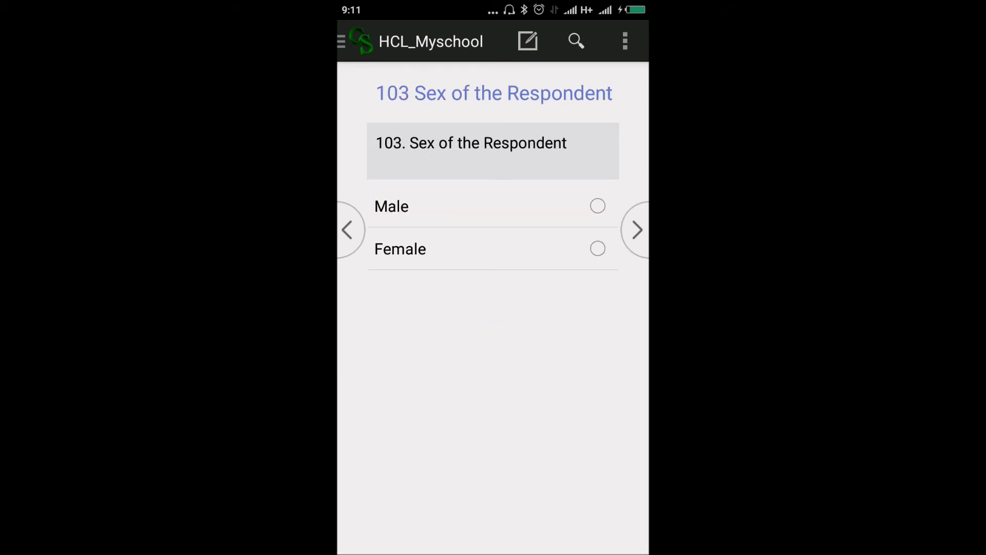
{"action": "left_click", "coordinate": [637, 229]}
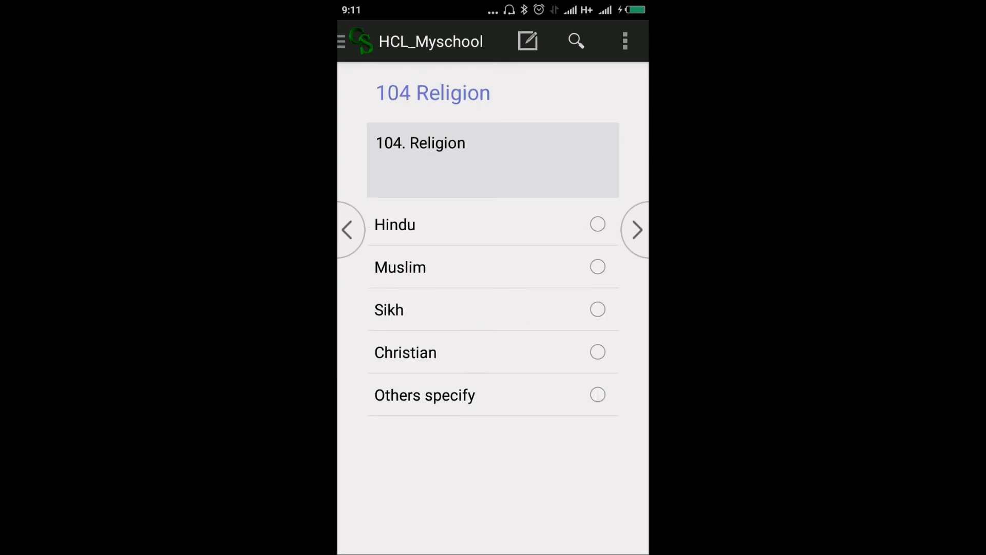
{"action": "left_click", "coordinate": [637, 230]}
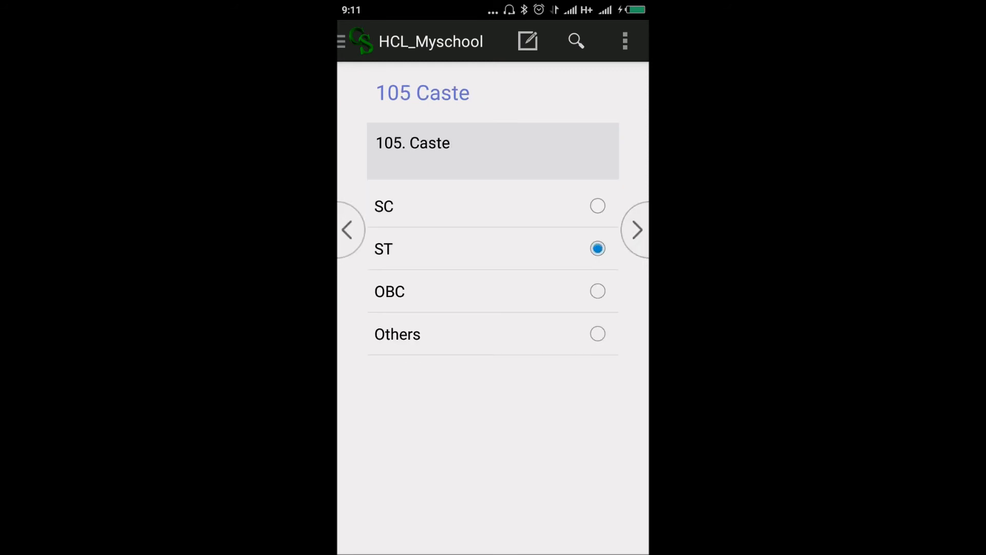
{"action": "left_click", "coordinate": [637, 229]}
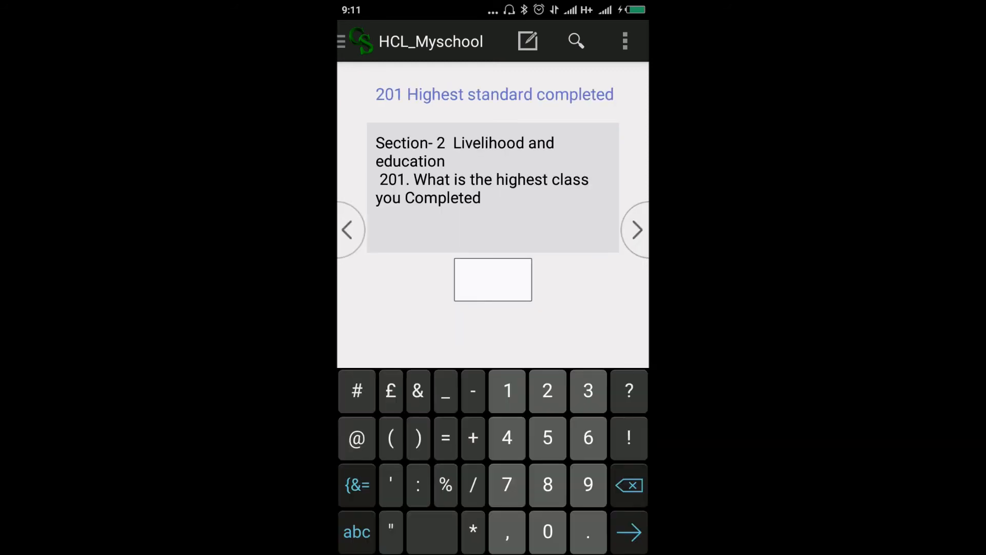
Step: Answer the education, aspiration, factors, issue-solving and visited-places questions of Section 2
{"action": "left_click", "coordinate": [636, 229]}
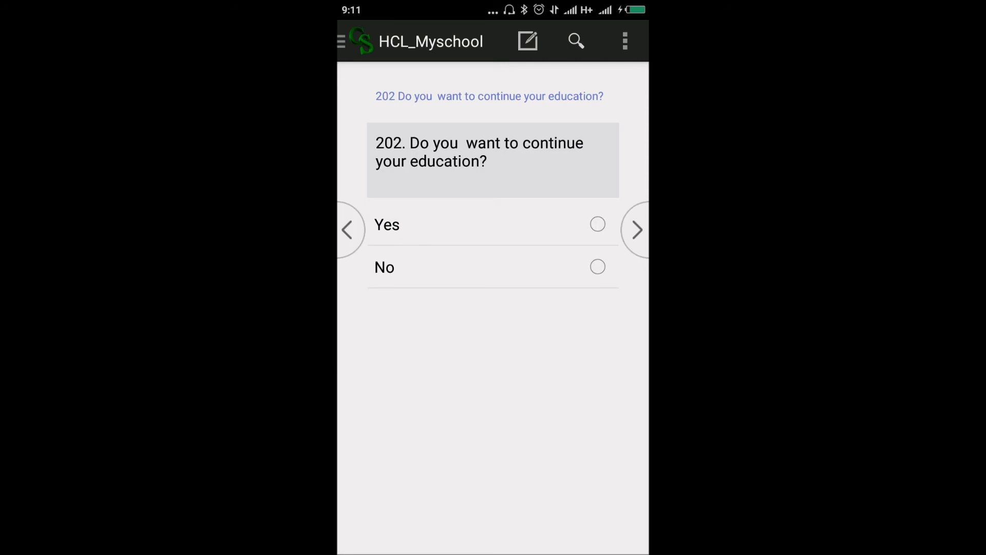
{"action": "left_click", "coordinate": [637, 229]}
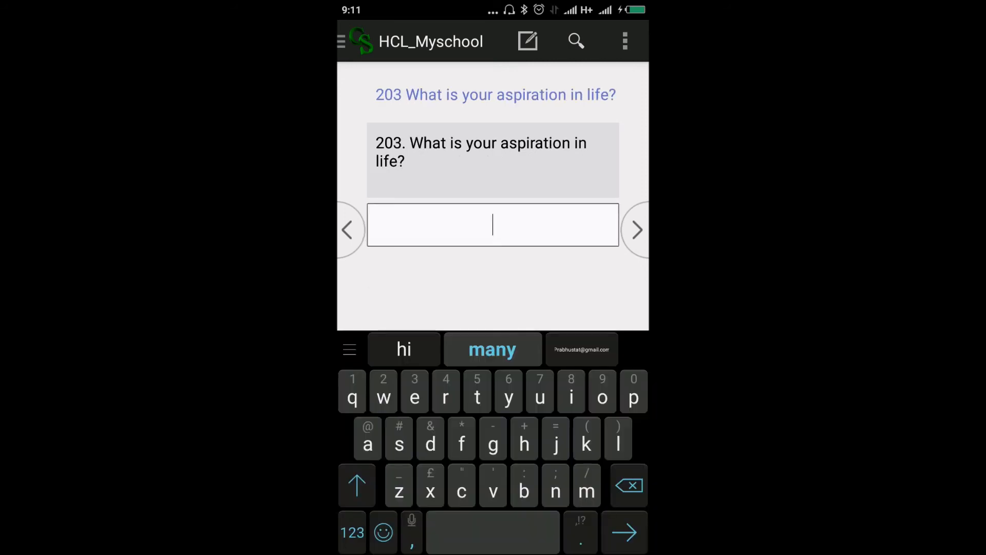
{"action": "left_click", "coordinate": [638, 229]}
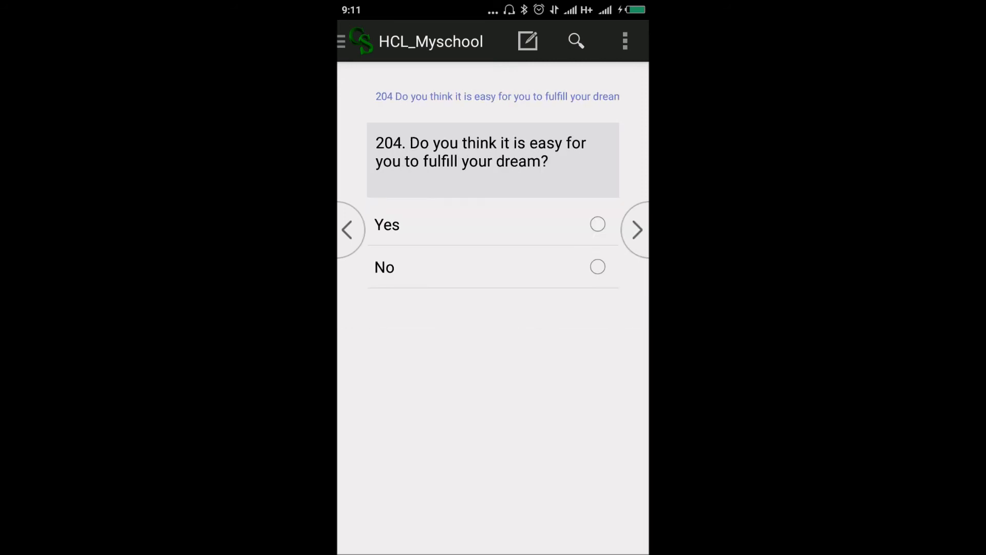
{"action": "left_click", "coordinate": [637, 229]}
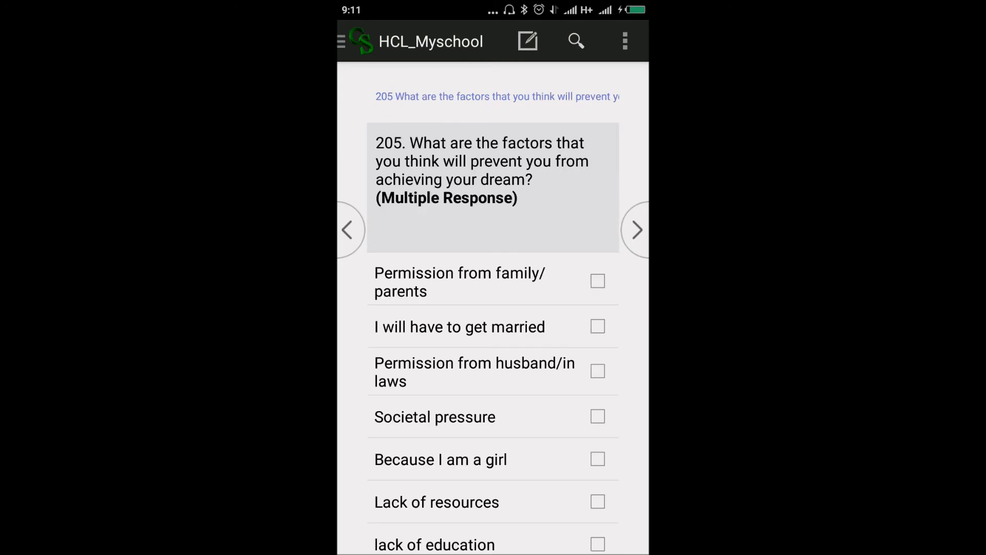
{"action": "scroll", "scroll_direction": "down", "scroll_amount": 3}
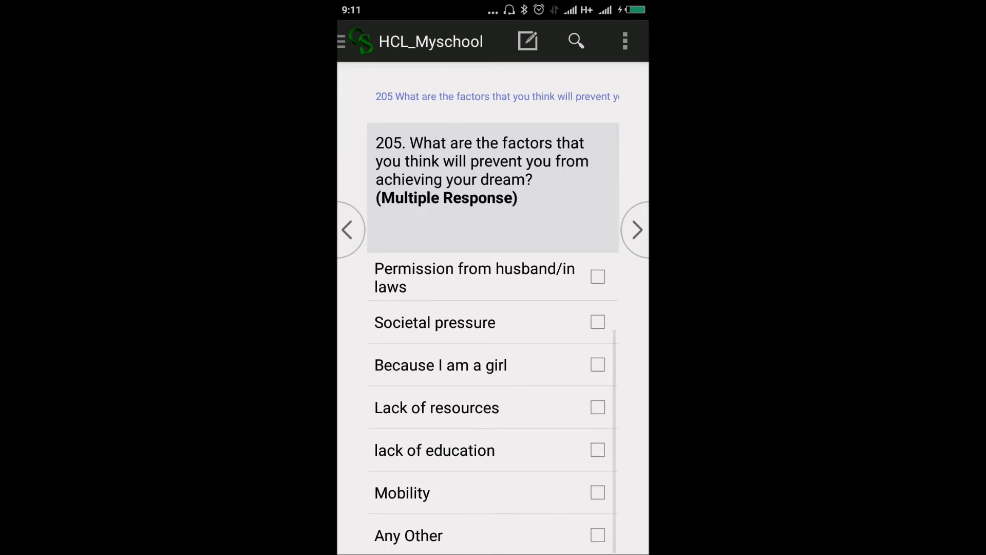
{"action": "left_click", "coordinate": [636, 229]}
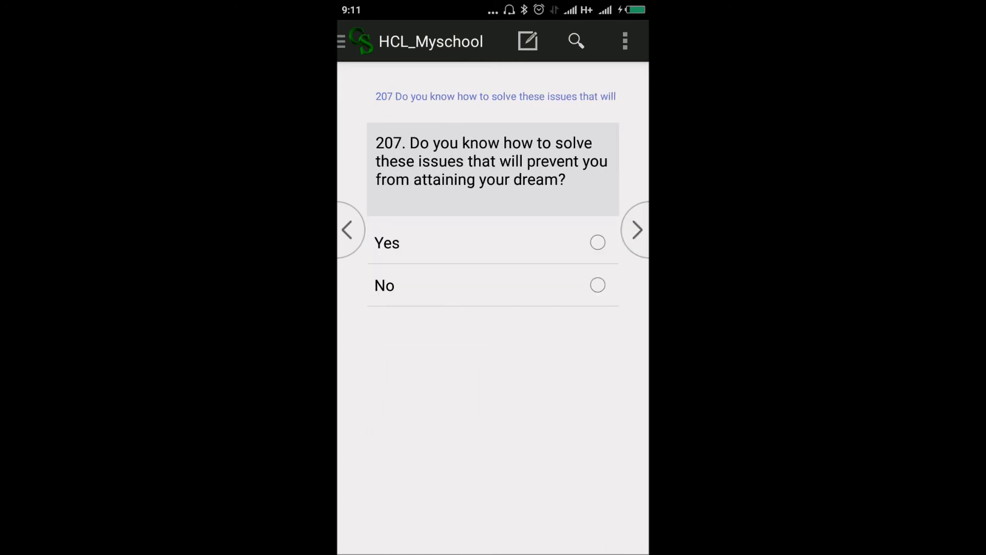
{"action": "left_click", "coordinate": [636, 229]}
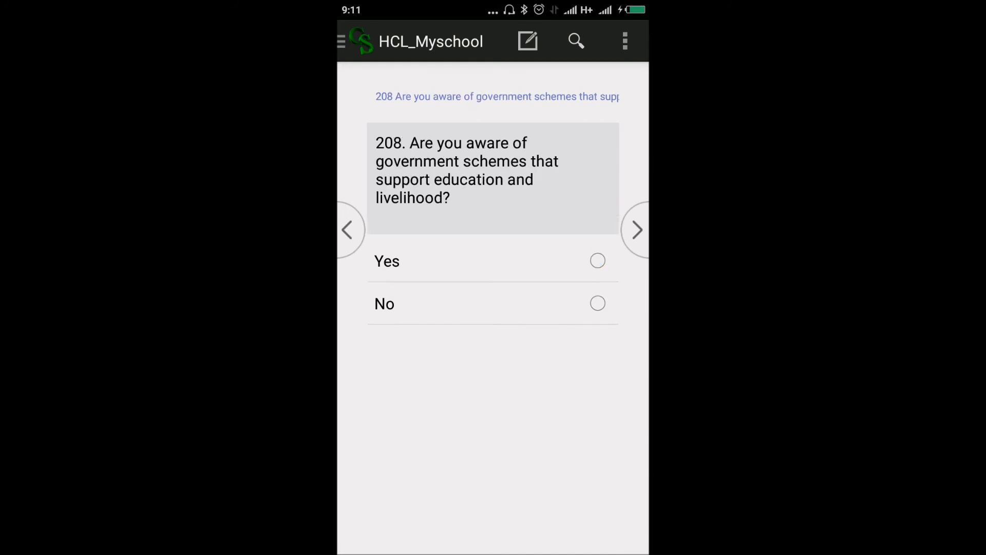
{"action": "type", "text": "h"}
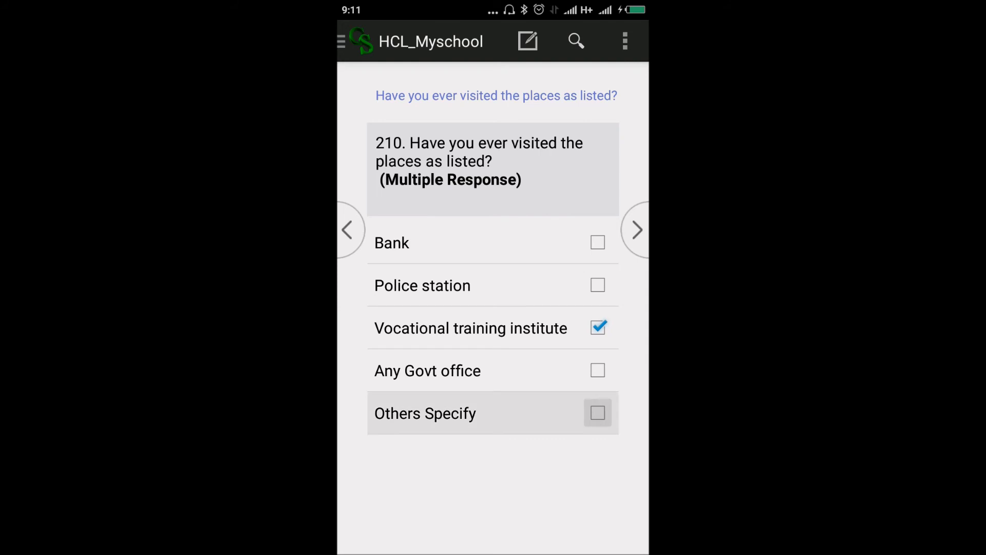
{"action": "left_click", "coordinate": [637, 230]}
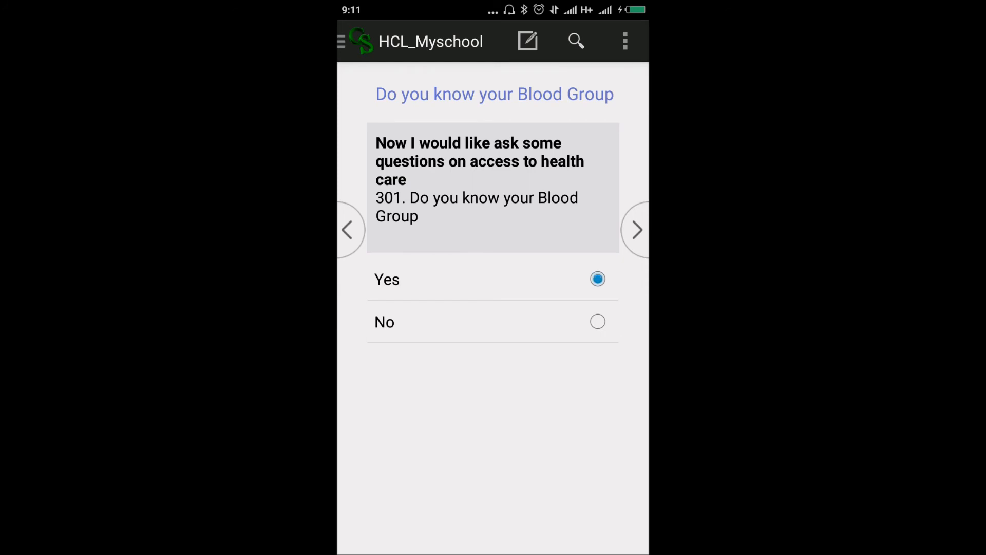
Step: Answer blood group, anemia status, hemoglobin, health facilities and whom met at the health centre
{"action": "left_click", "coordinate": [637, 229]}
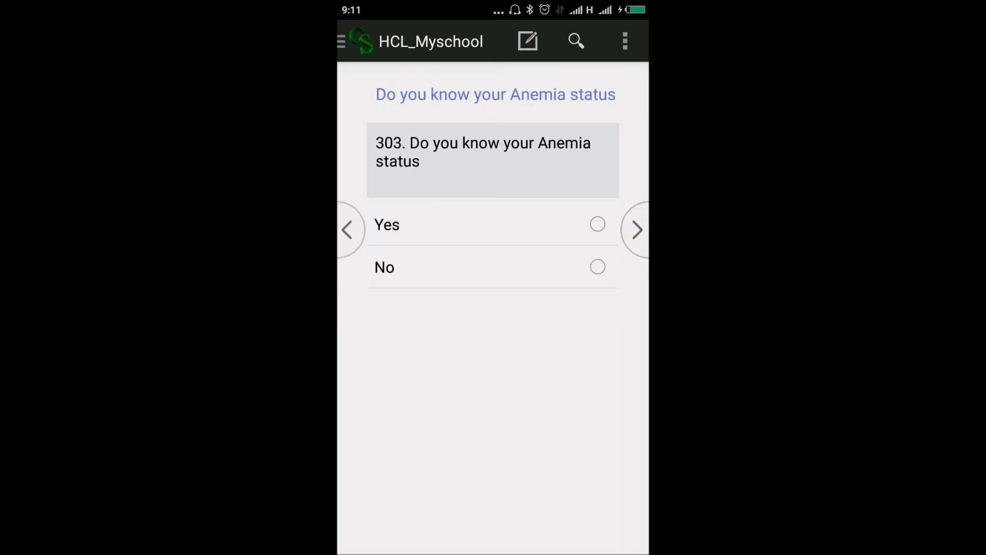
{"action": "type", "text": "b"}
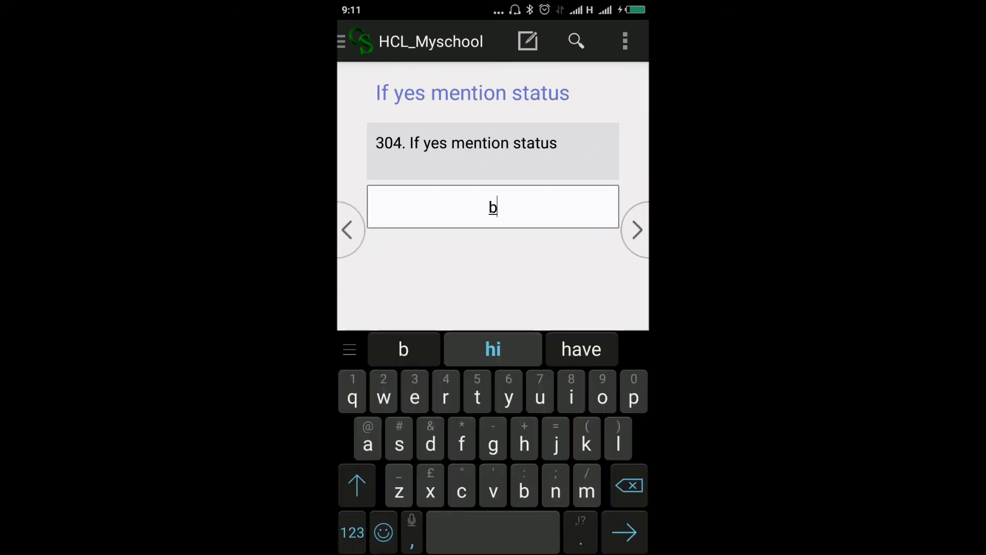
{"action": "left_click", "coordinate": [636, 229]}
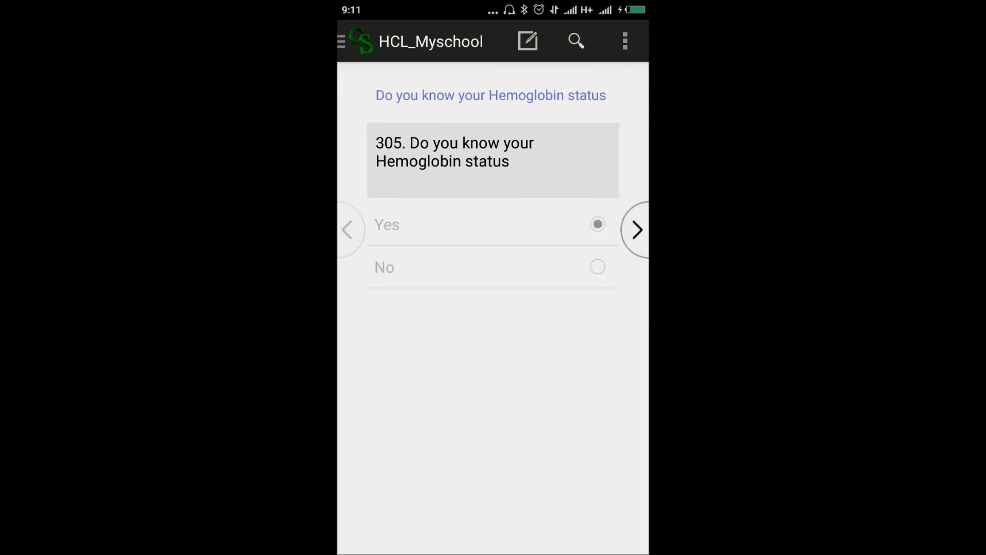
{"action": "left_click", "coordinate": [638, 229]}
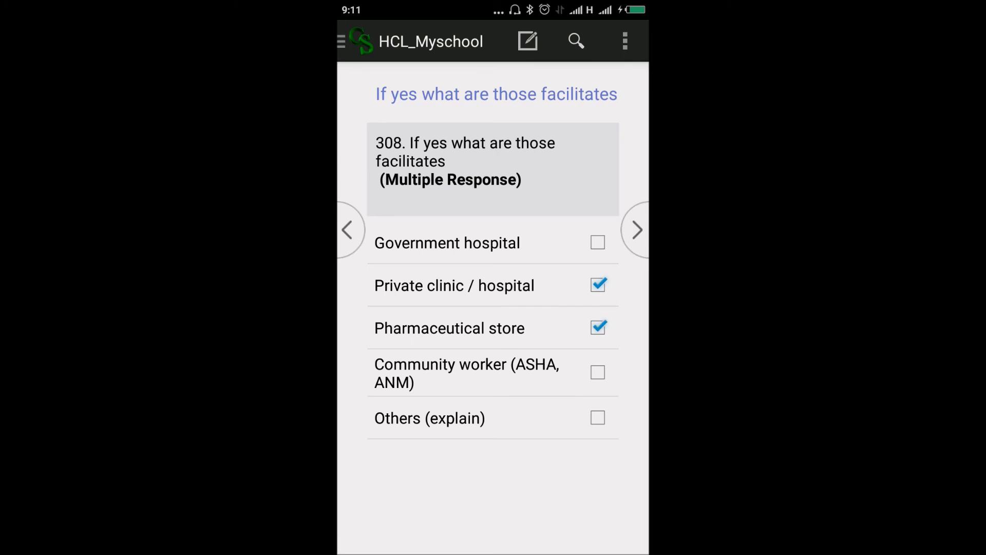
{"action": "left_click", "coordinate": [636, 229]}
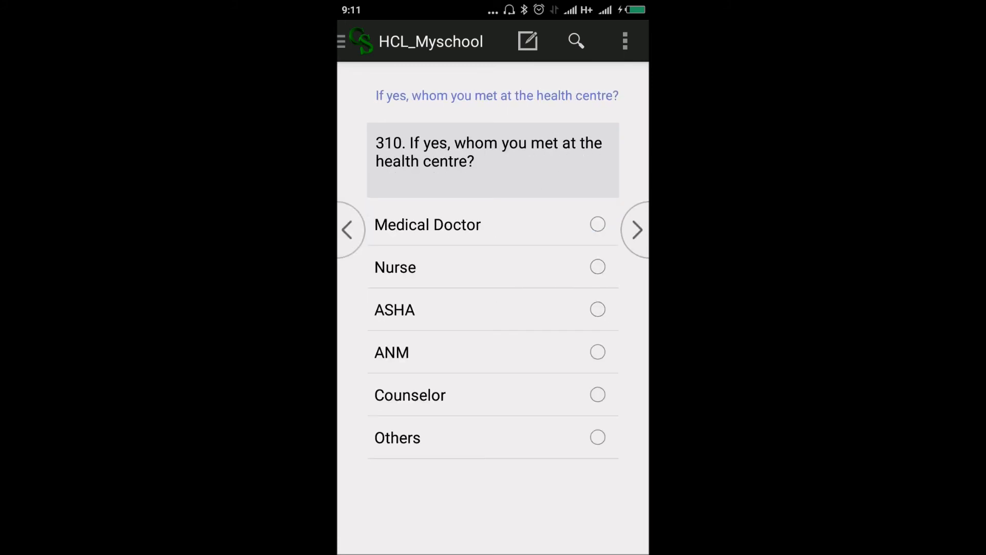
{"action": "left_click", "coordinate": [637, 229]}
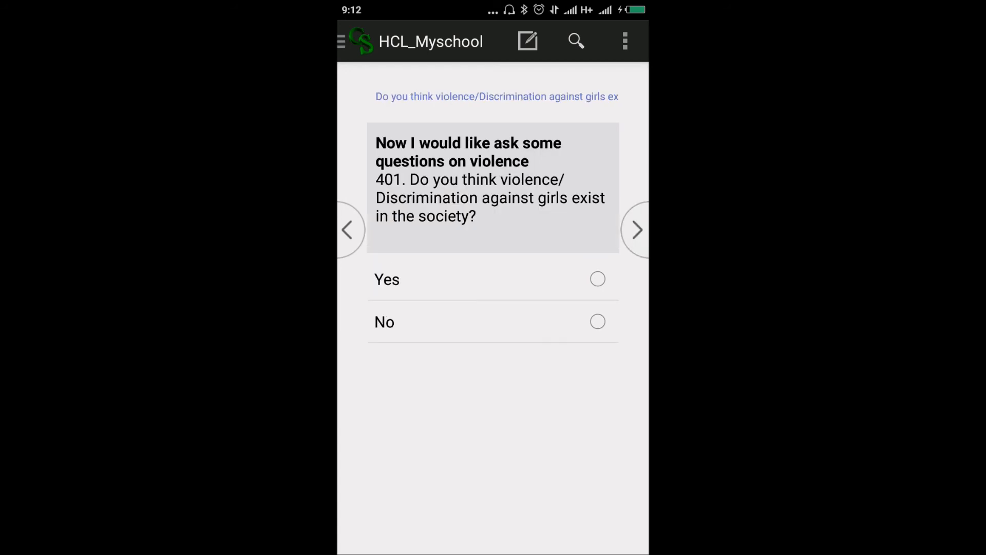
Step: Answer violence questions 401–409, accept the Q403 warning, and mark Village/locality and Around my friends as unsafe
{"action": "left_click", "coordinate": [637, 229]}
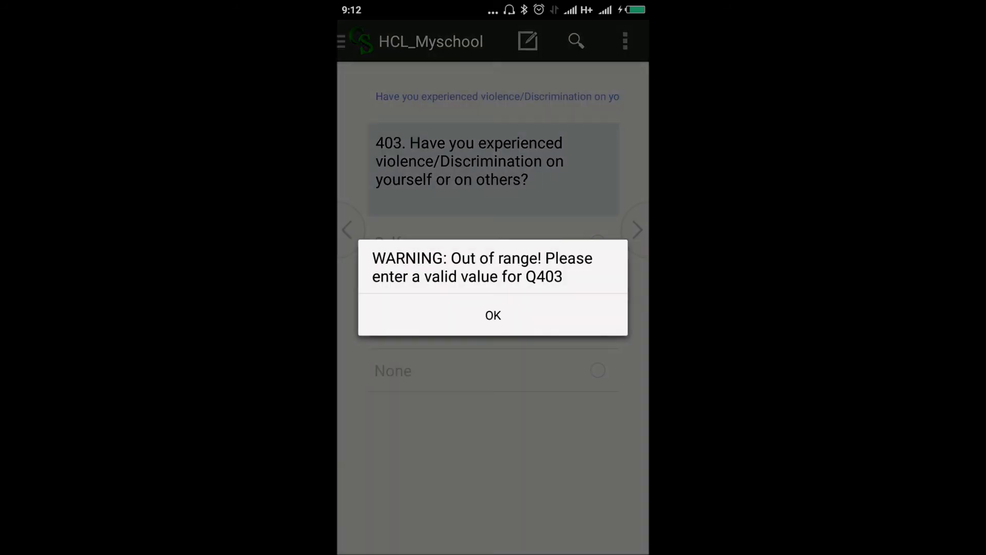
{"action": "left_click", "coordinate": [492, 315]}
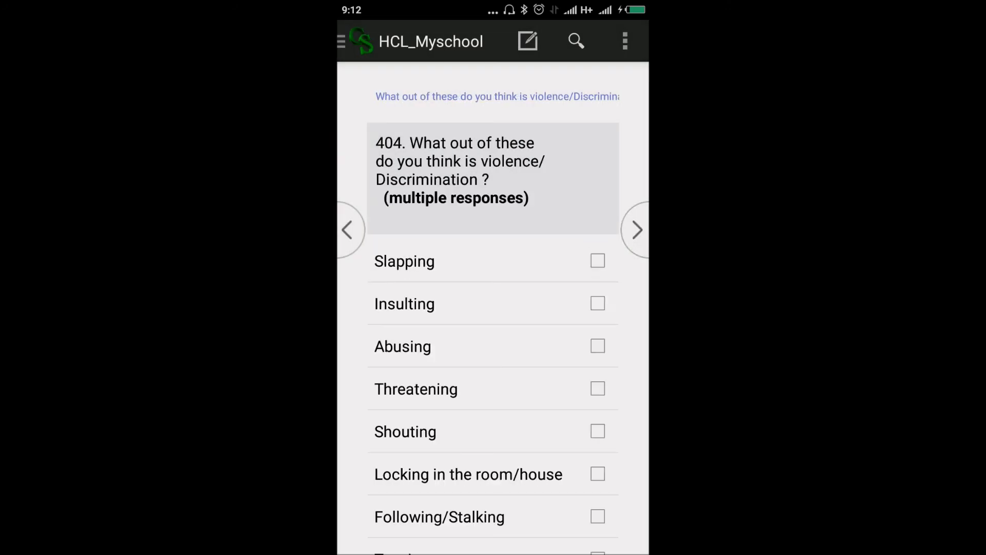
{"action": "left_click", "coordinate": [637, 229]}
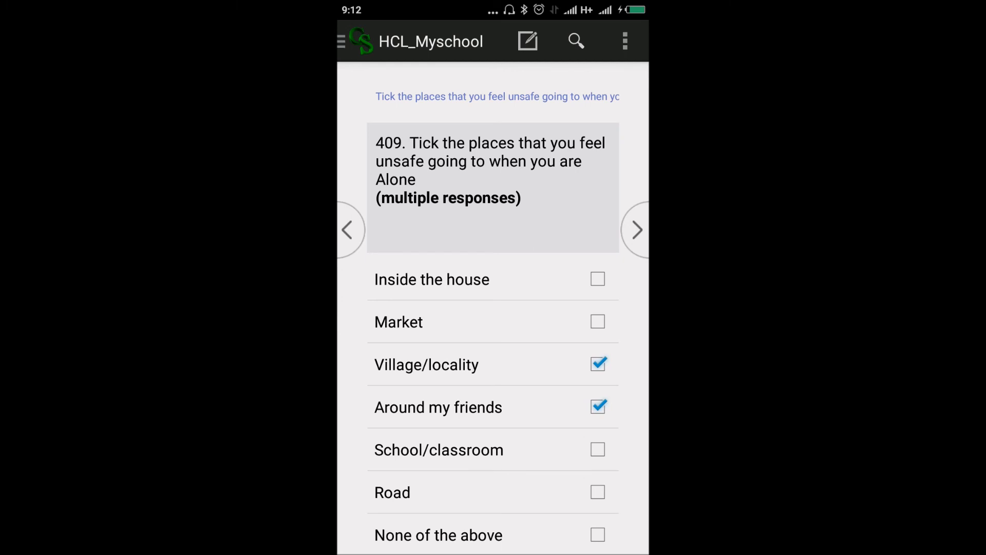
{"action": "left_click", "coordinate": [637, 229]}
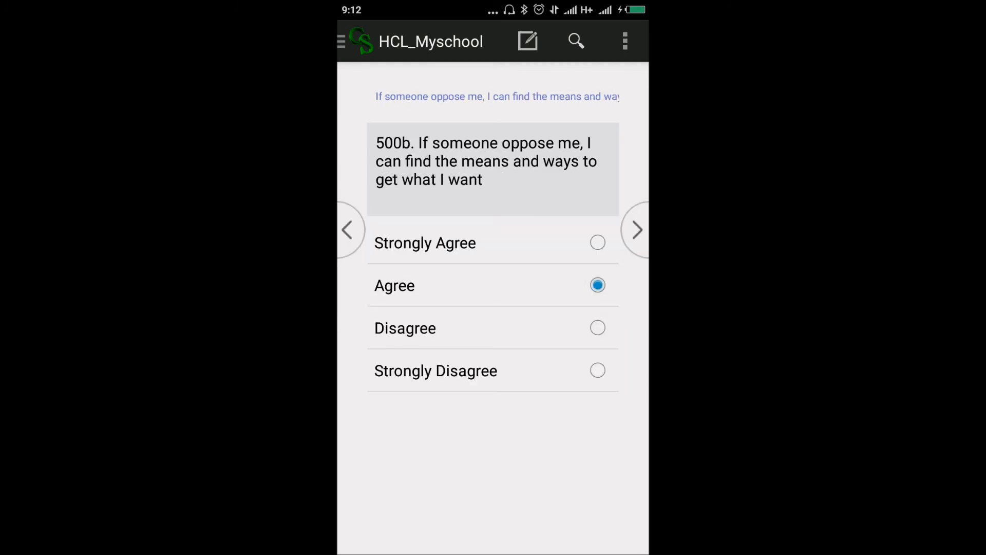
Step: Answer the self-efficacy statements through handling whatever comes my way
{"action": "left_click", "coordinate": [637, 229]}
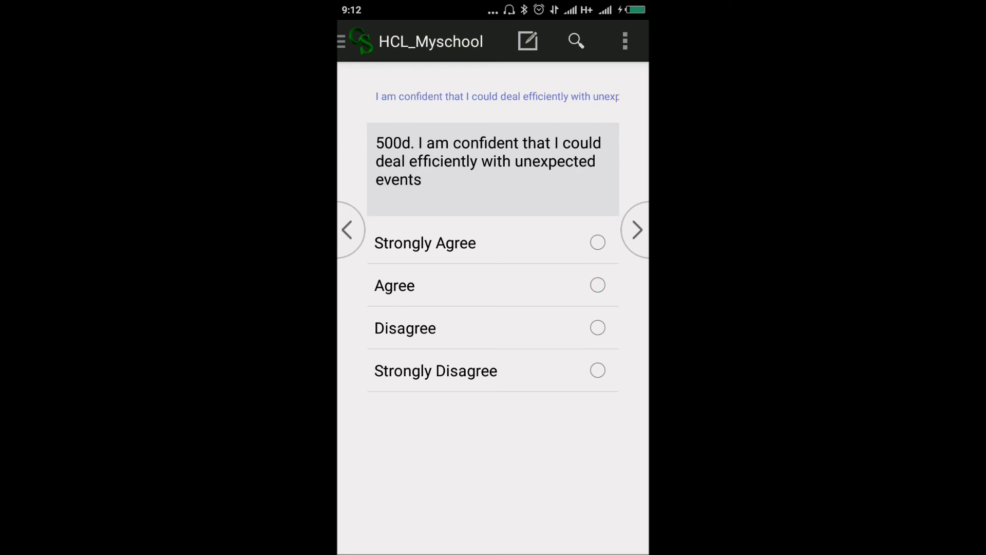
{"action": "left_click", "coordinate": [637, 229]}
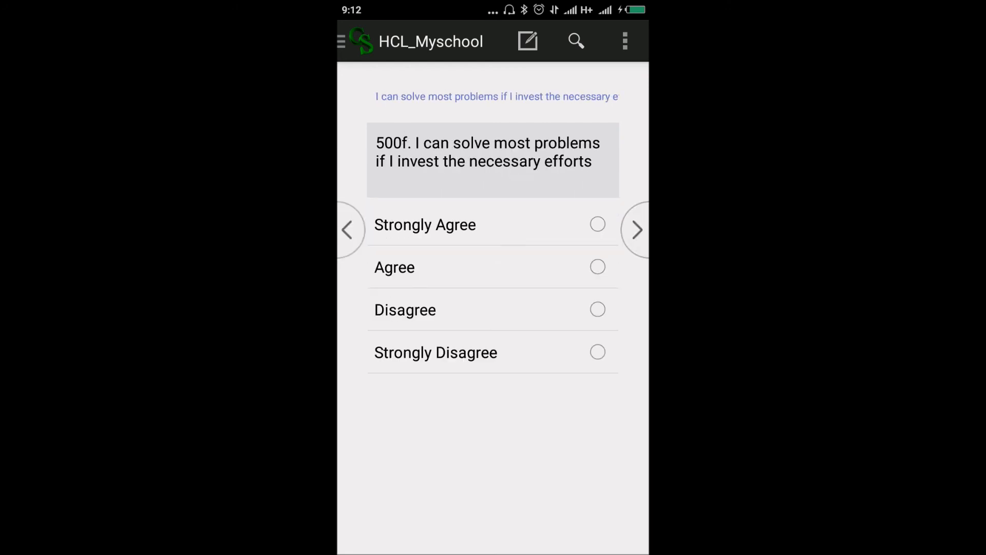
{"action": "left_click", "coordinate": [637, 229]}
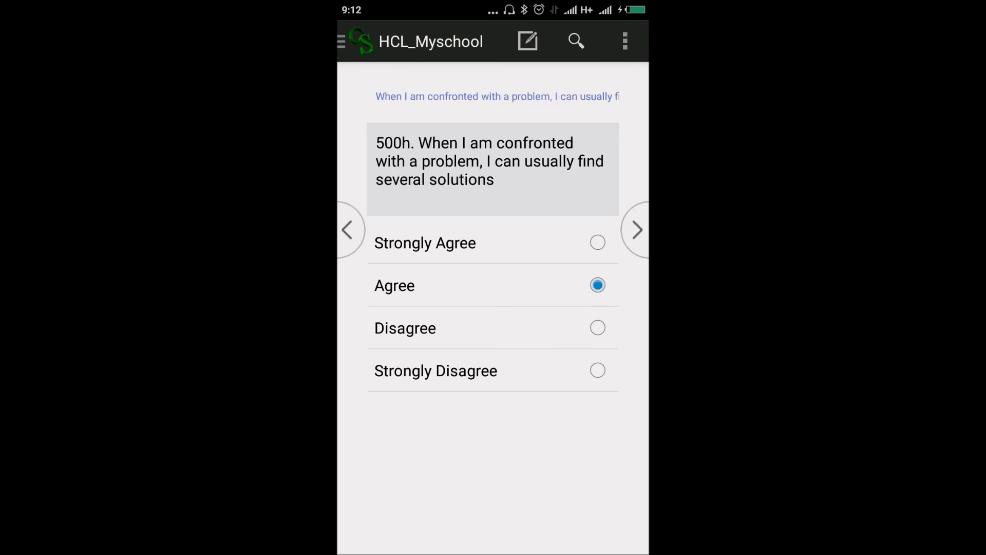
{"action": "left_click", "coordinate": [637, 229]}
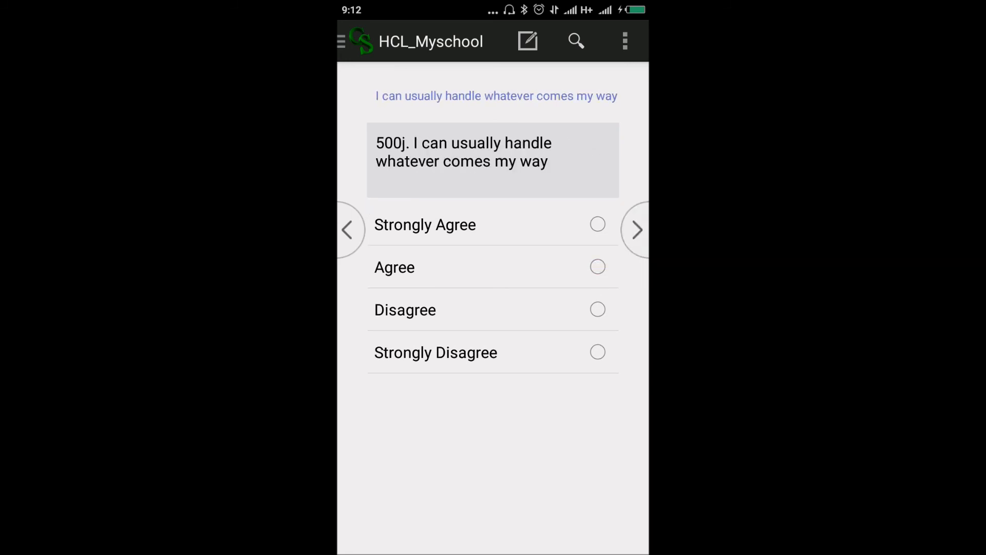
{"action": "left_click", "coordinate": [637, 229]}
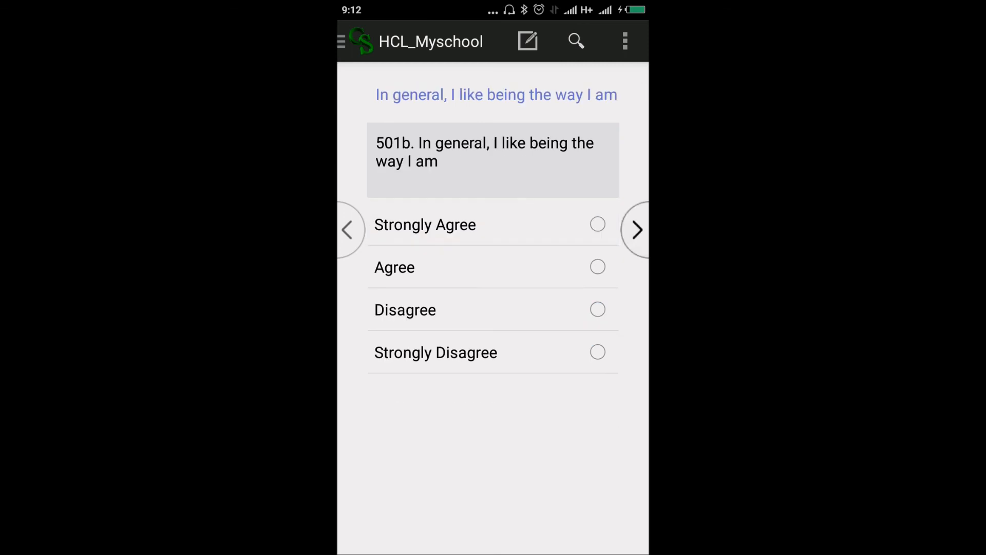
Step: Answer the self-esteem statements: liking myself, proud, good person, as good as others
{"action": "left_click", "coordinate": [637, 230]}
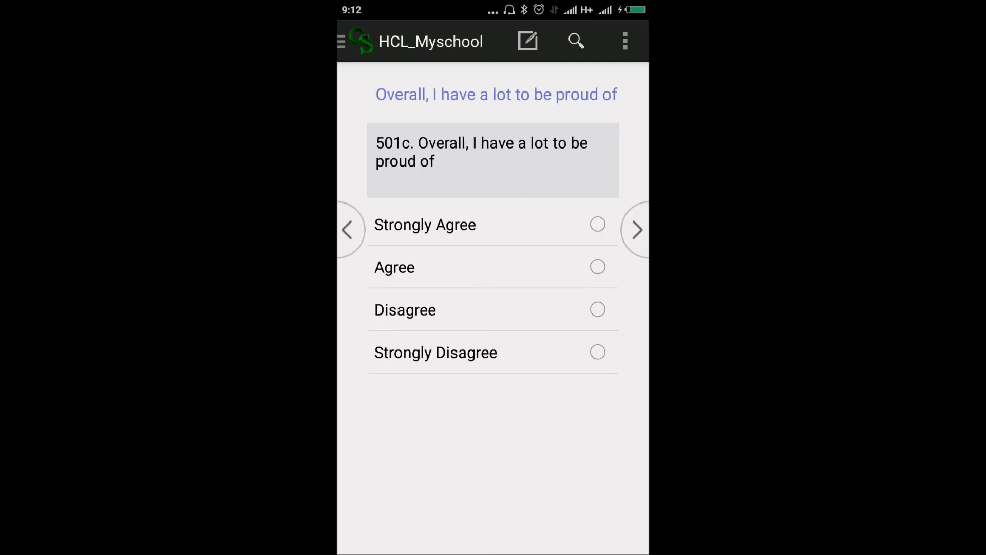
{"action": "left_click", "coordinate": [636, 229]}
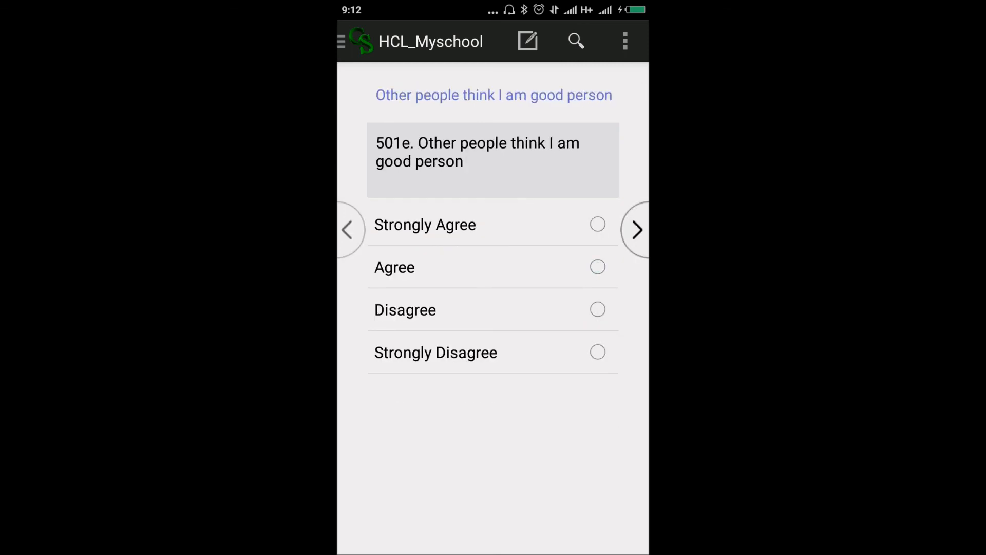
{"action": "left_click", "coordinate": [636, 229]}
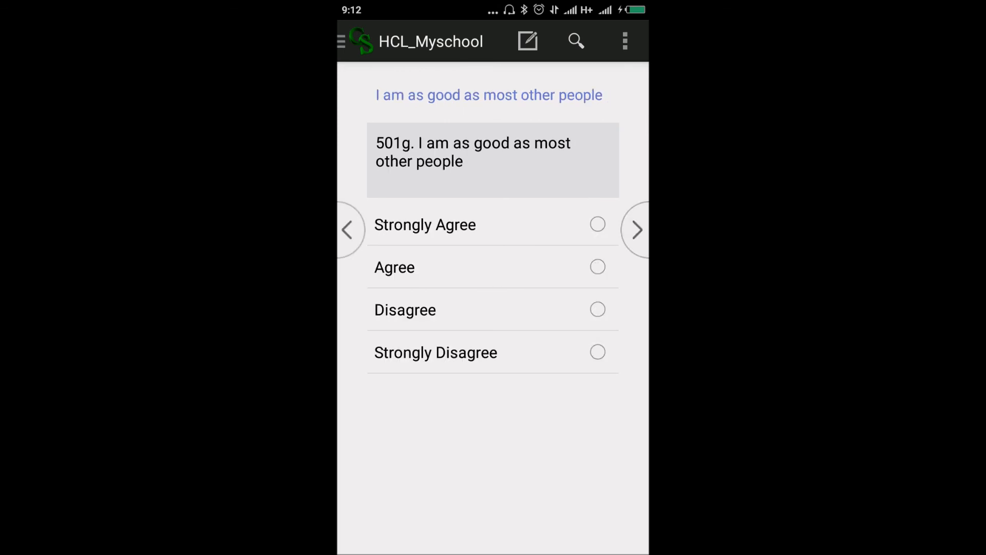
{"action": "left_click", "coordinate": [637, 230]}
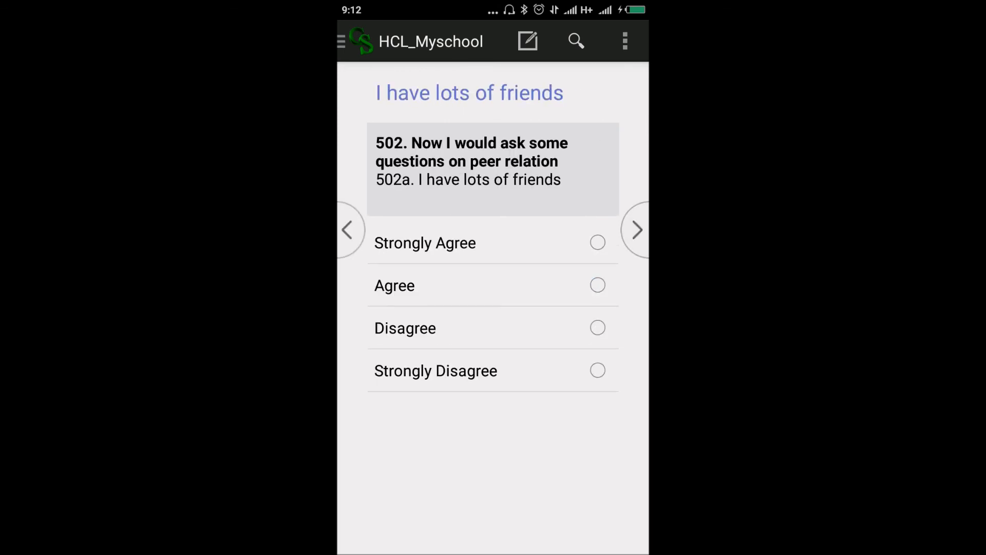
Step: Answer the peer-relation statements: lots of friends, making friends easily, easy to like, popular
{"action": "left_click", "coordinate": [637, 229]}
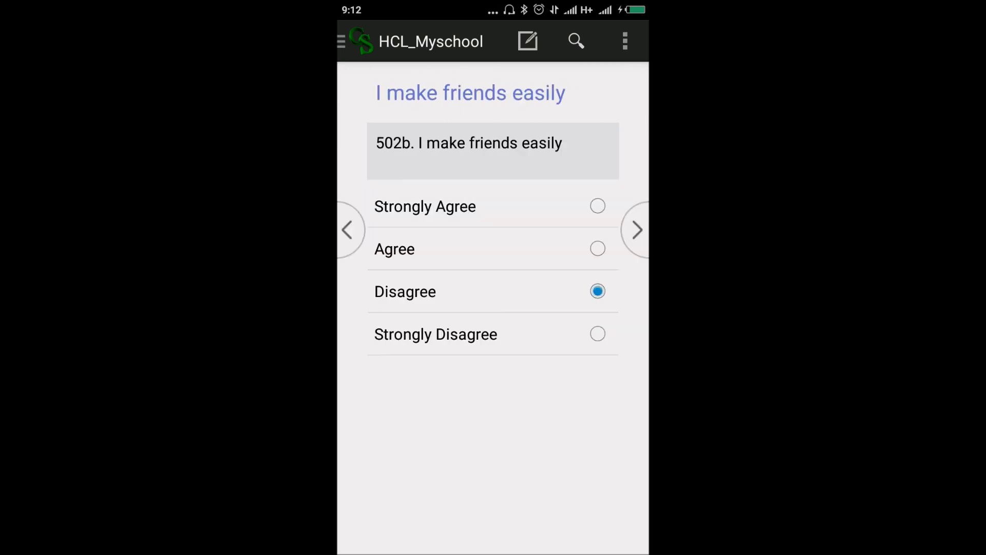
{"action": "left_click", "coordinate": [637, 230]}
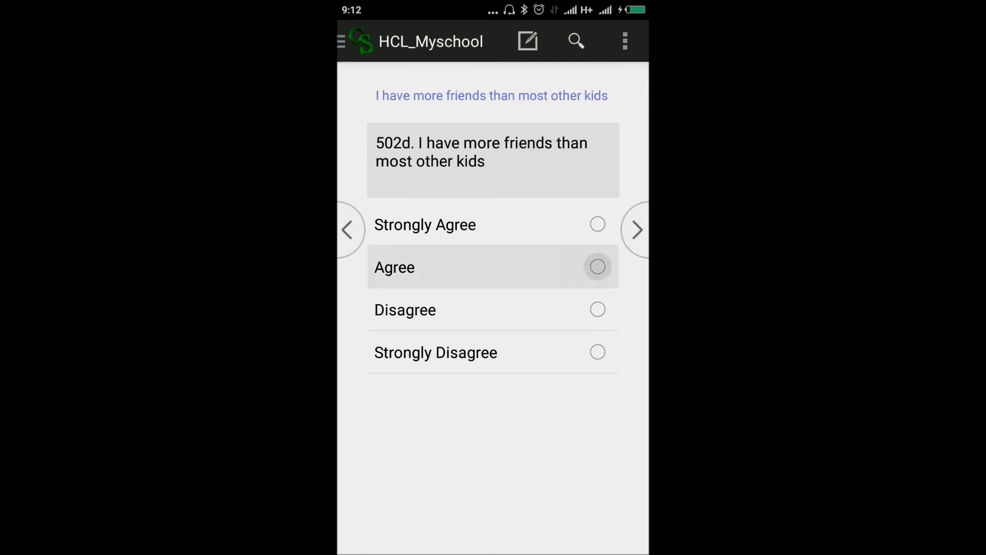
{"action": "left_click", "coordinate": [637, 229]}
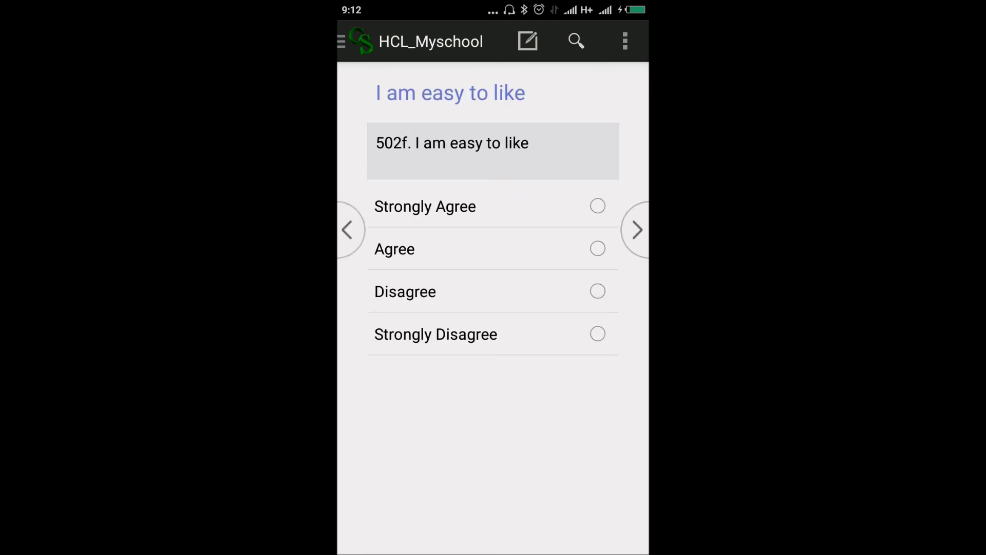
{"action": "left_click", "coordinate": [637, 230]}
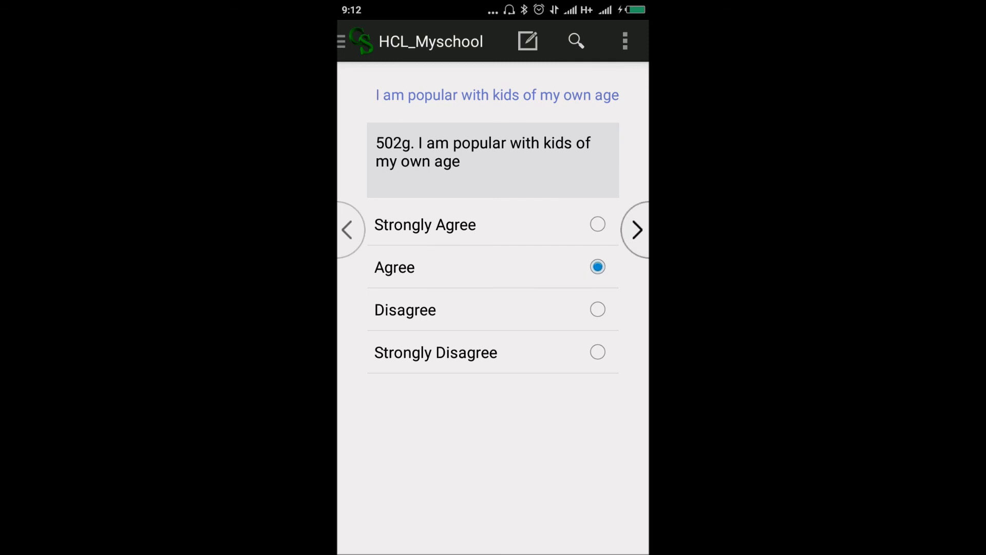
{"action": "left_click", "coordinate": [636, 229]}
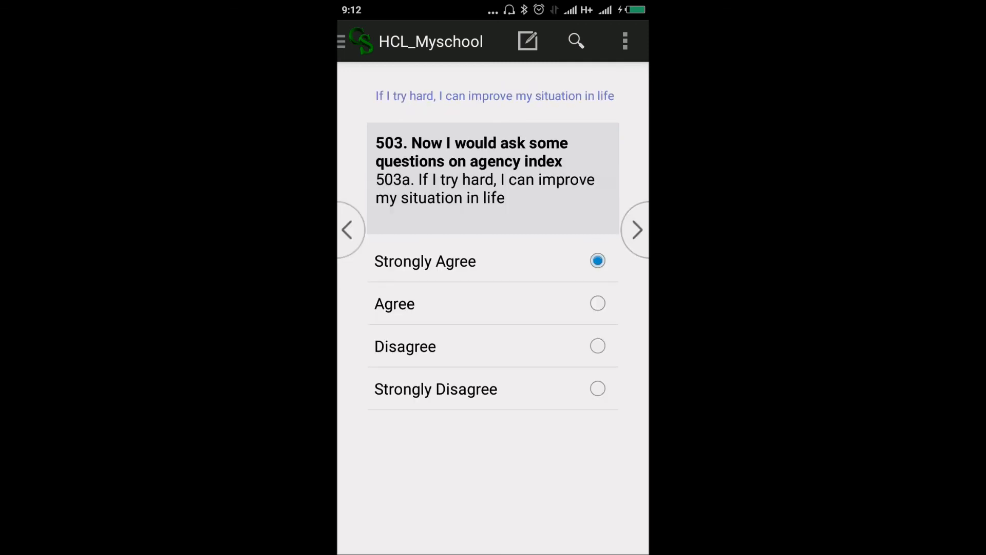
Step: Answer the agency statements on improving my situation, future plans and a better job
{"action": "left_click", "coordinate": [637, 229]}
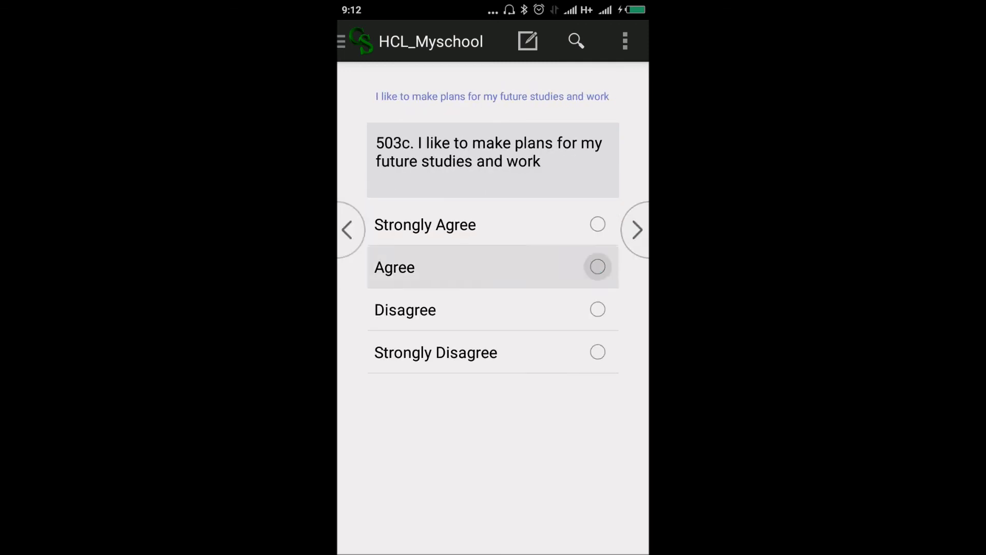
{"action": "left_click", "coordinate": [636, 229]}
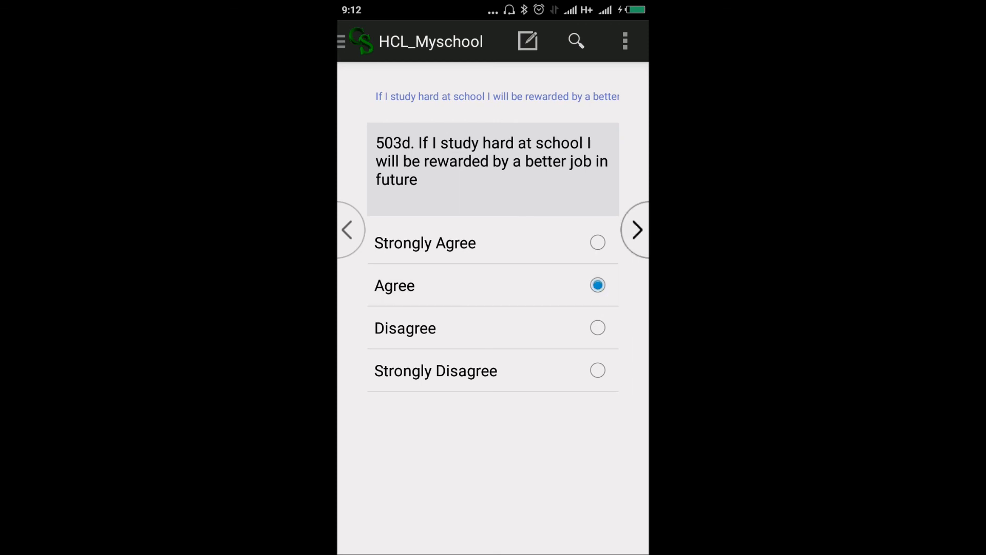
{"action": "left_click", "coordinate": [637, 229]}
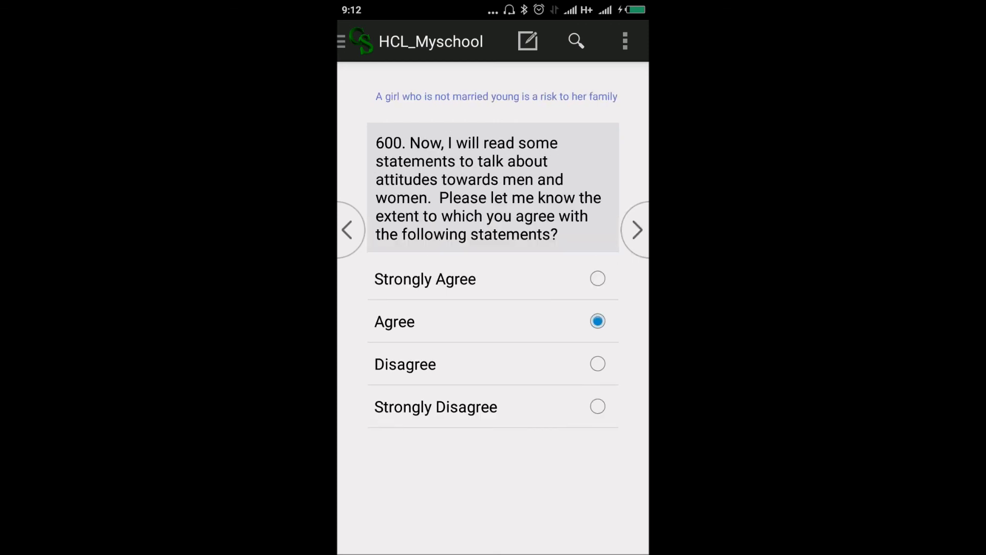
Step: Answer the section 600 attitude statements on marriage decisions, girls' schooling and marrying after eighteen
{"action": "left_click", "coordinate": [637, 230]}
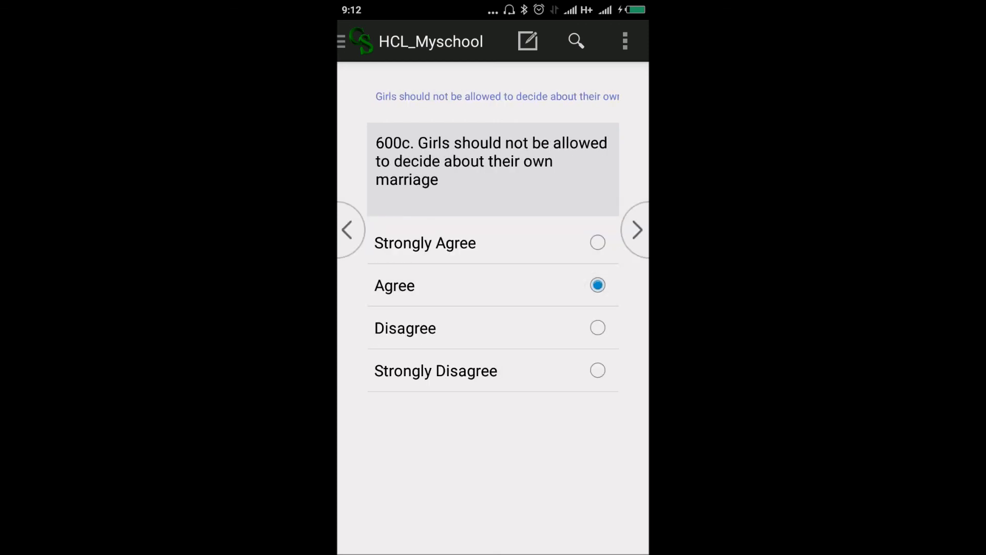
{"action": "left_click", "coordinate": [637, 229]}
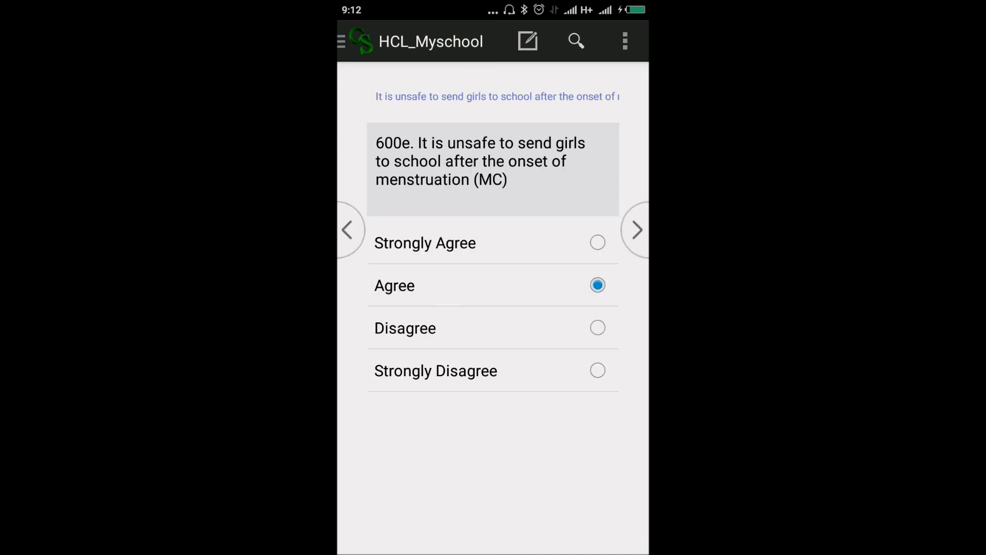
{"action": "left_click", "coordinate": [637, 229]}
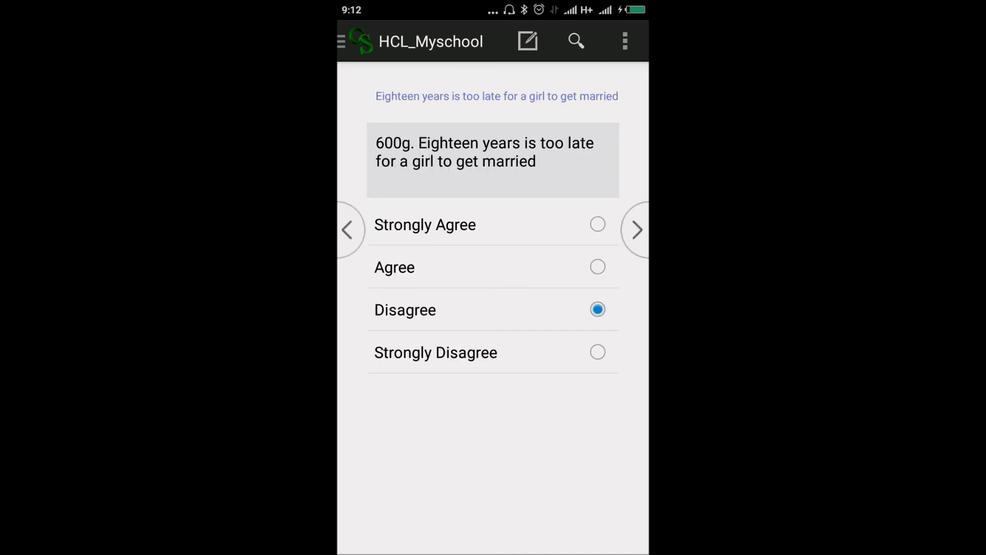
{"action": "left_click", "coordinate": [637, 229]}
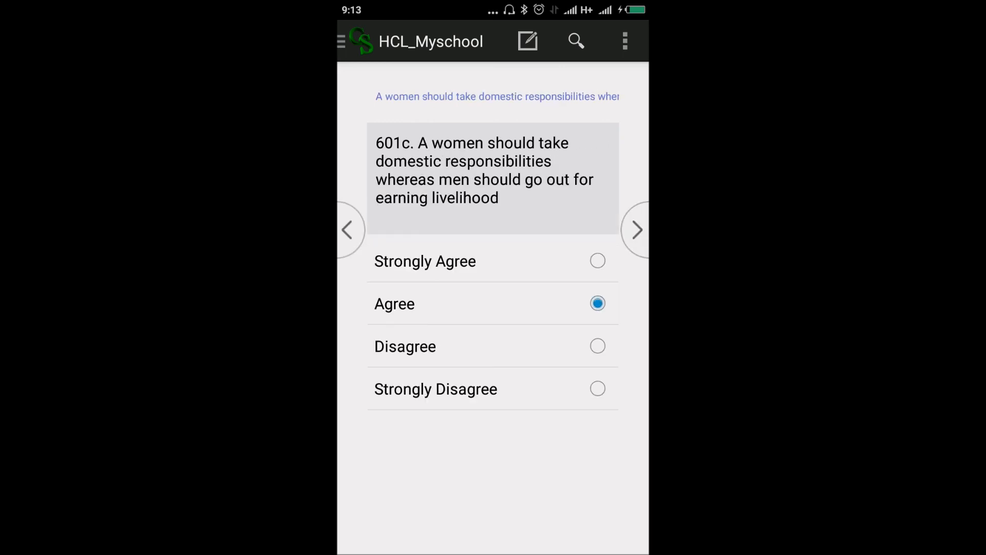
Step: Answer the statements on domestic responsibilities, boys in studies, housework sharing and higher education
{"action": "left_click", "coordinate": [637, 230]}
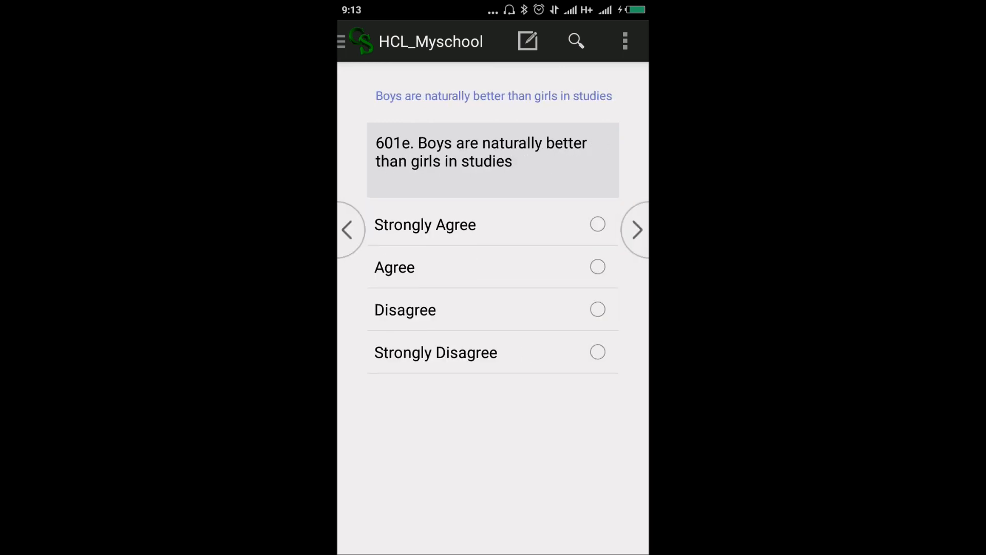
{"action": "left_click", "coordinate": [637, 229]}
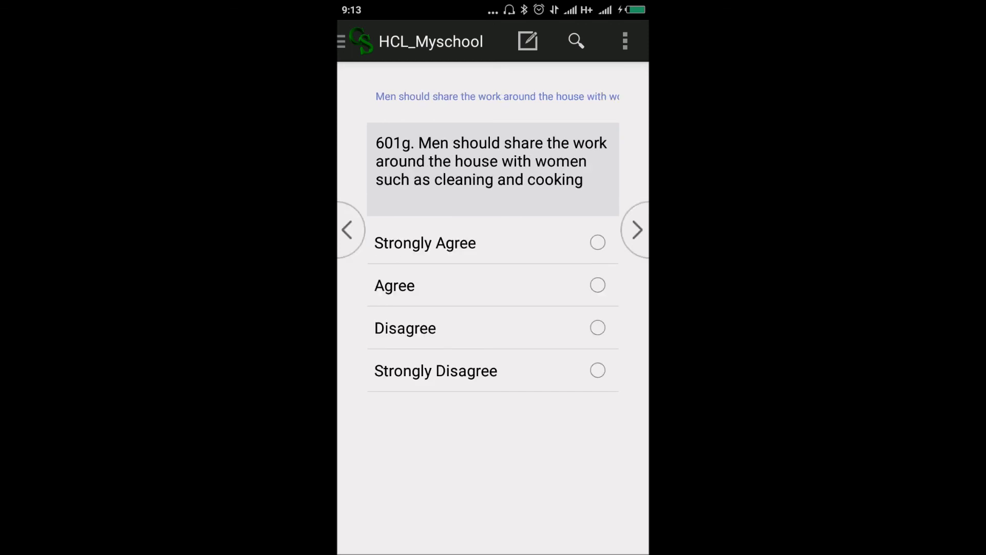
{"action": "left_click", "coordinate": [637, 229]}
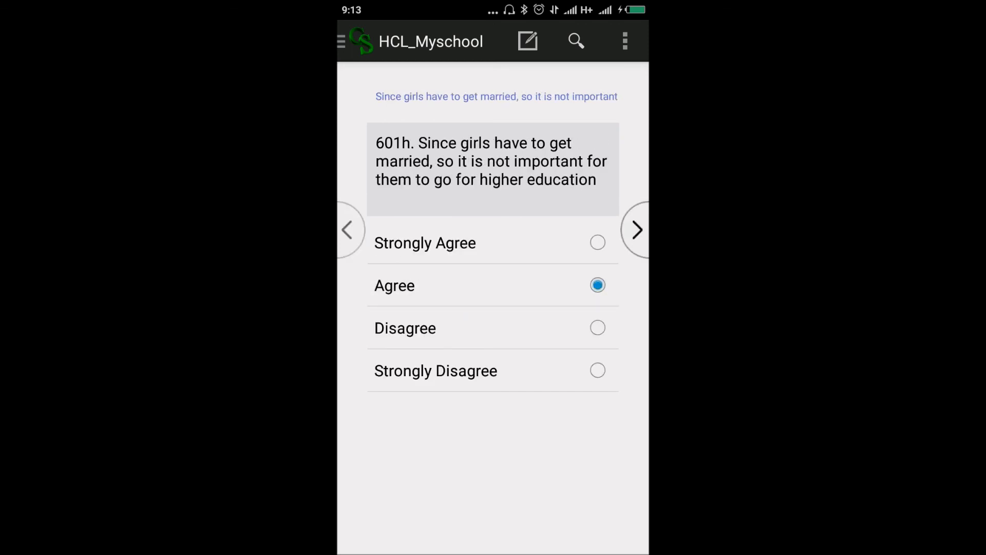
{"action": "left_click", "coordinate": [636, 229]}
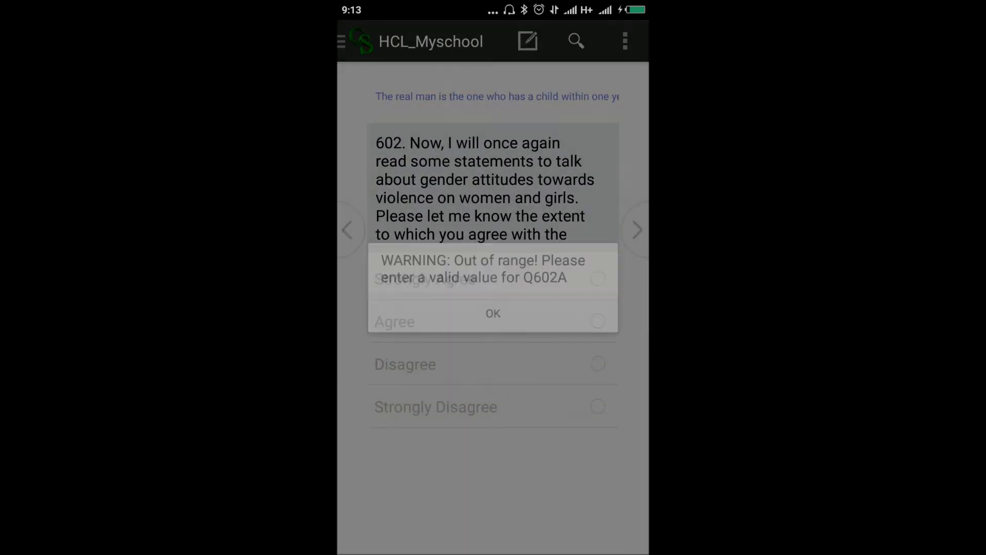
Step: Accept the Q602A warning, answer the final violence statements, and accept the case as 3321 1
{"action": "left_click", "coordinate": [492, 313]}
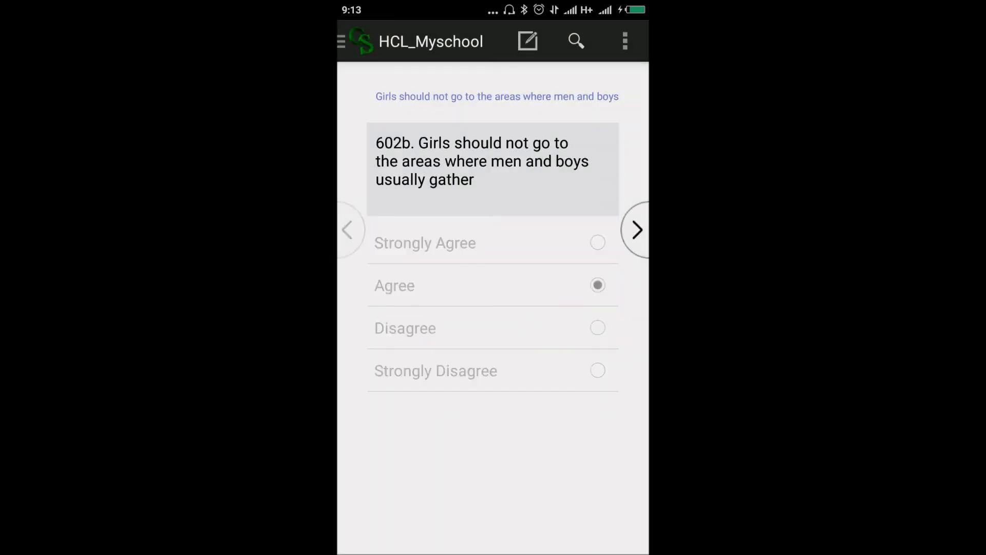
{"action": "left_click", "coordinate": [637, 229]}
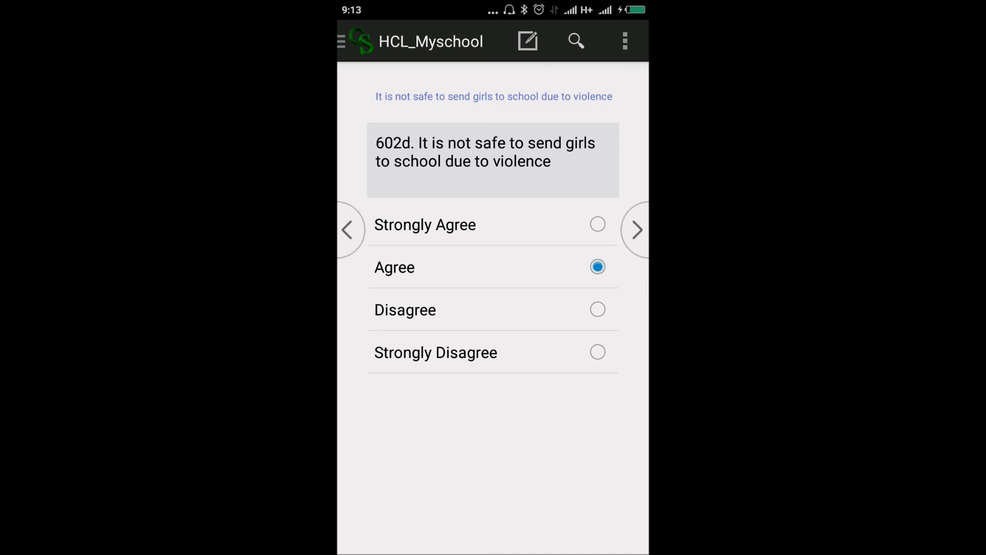
{"action": "left_click", "coordinate": [637, 230]}
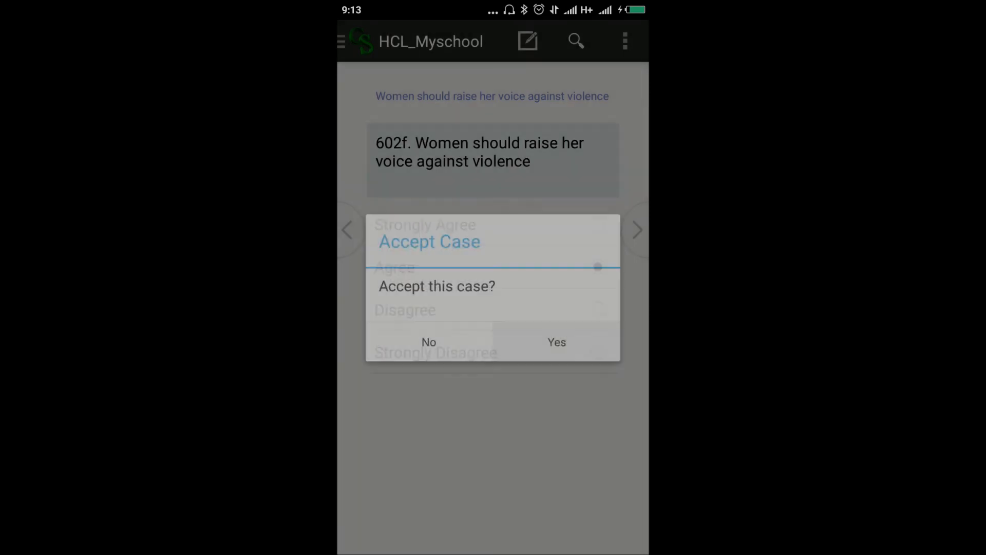
{"action": "left_click", "coordinate": [556, 341]}
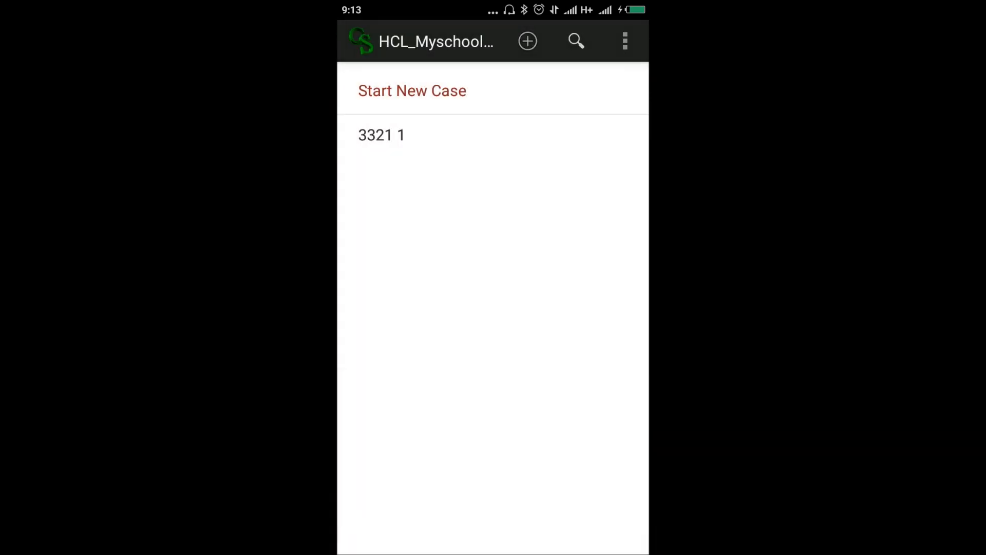